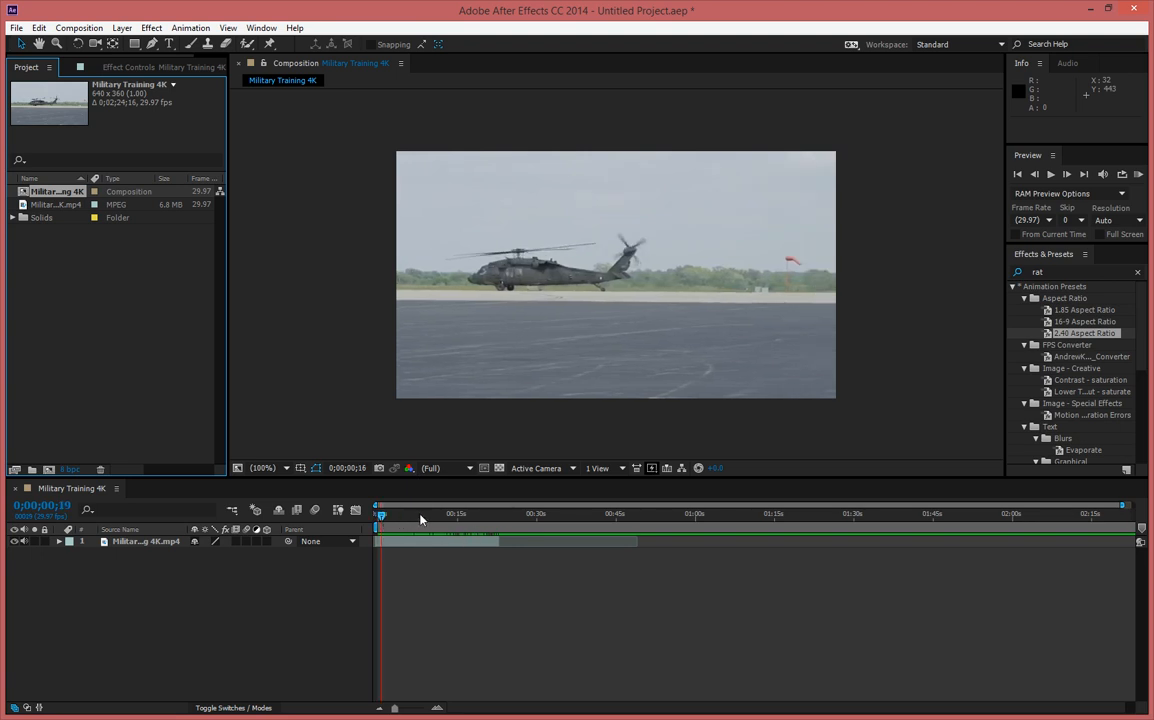
# - Scrub to the helicopter close-up near 0;00;02;18 and select the footage layer
pyautogui.moveTo(380, 514); pyautogui.dragTo(467, 514)
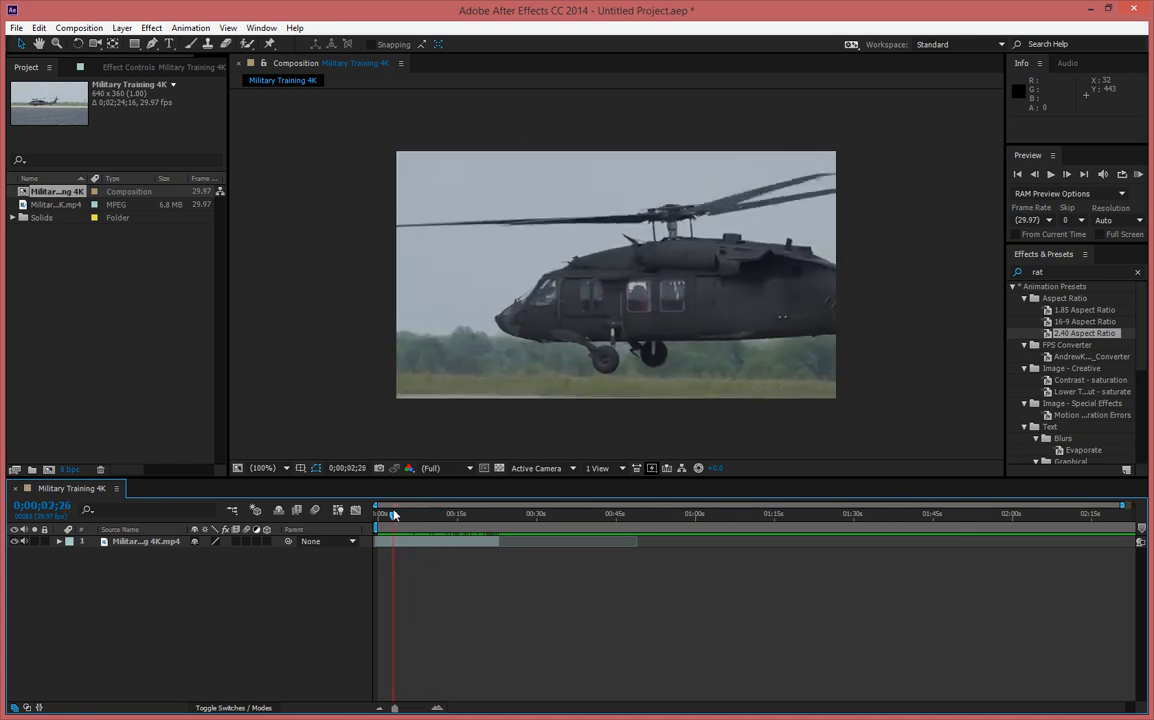
pyautogui.moveTo(393, 513); pyautogui.dragTo(390, 513)
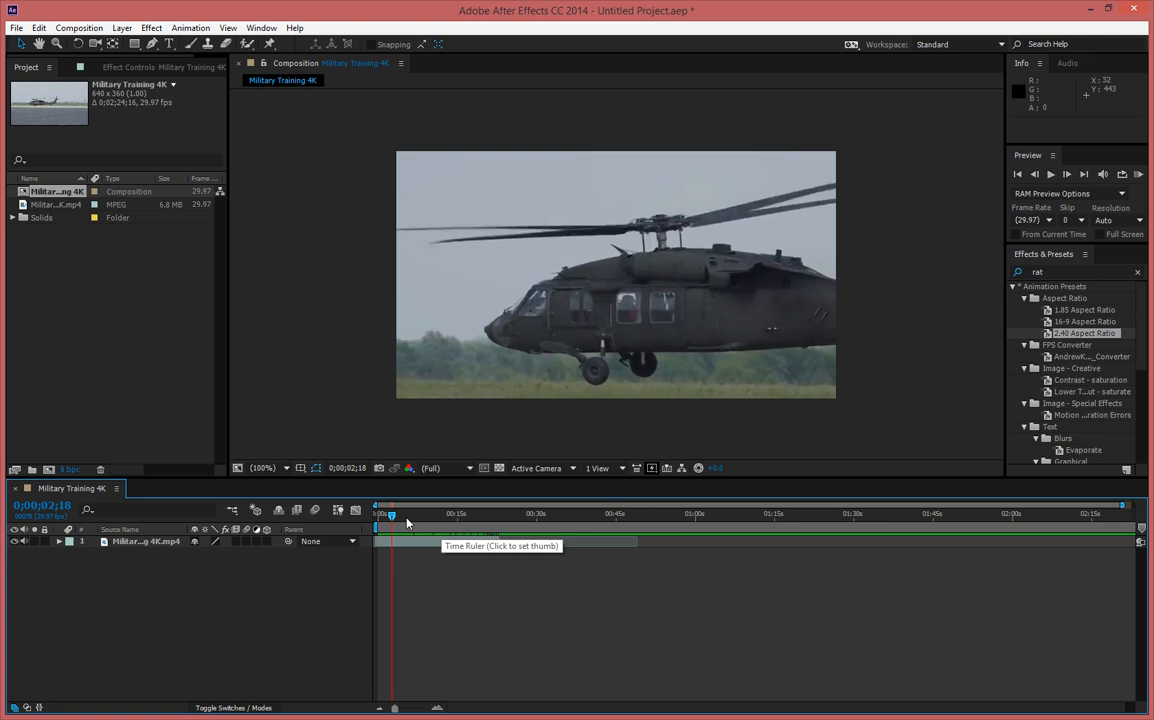
pyautogui.moveTo(396, 532)
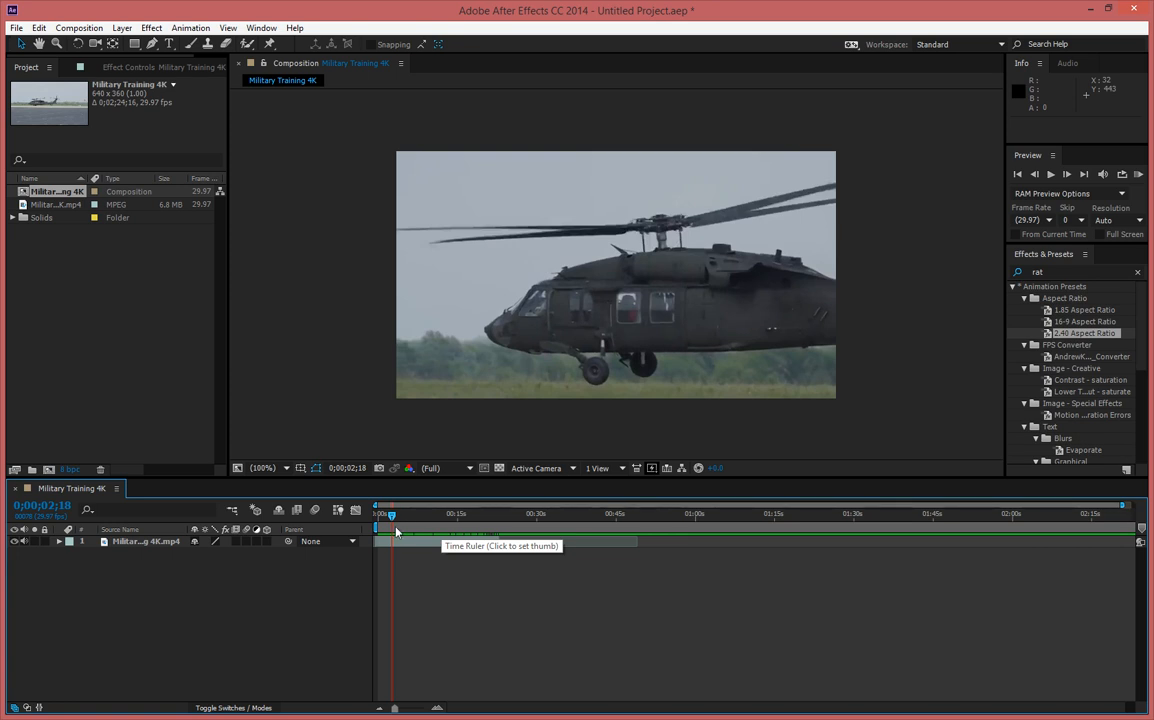
pyautogui.click(146, 541)
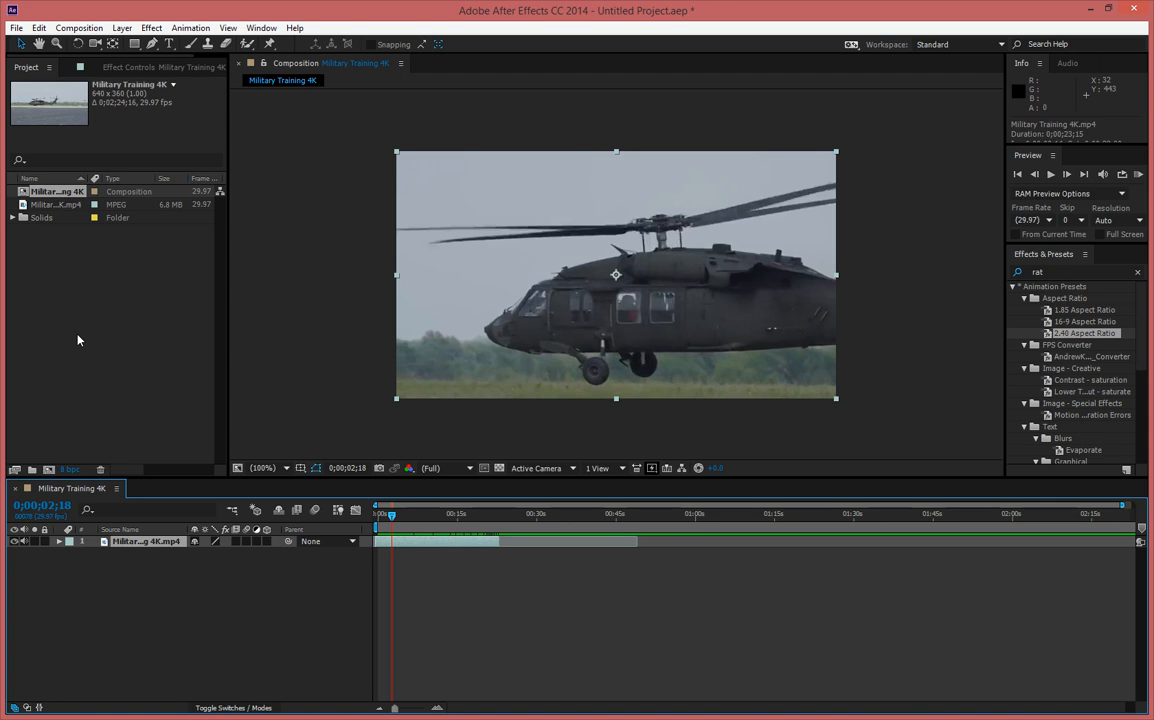
pyautogui.moveTo(85, 338)
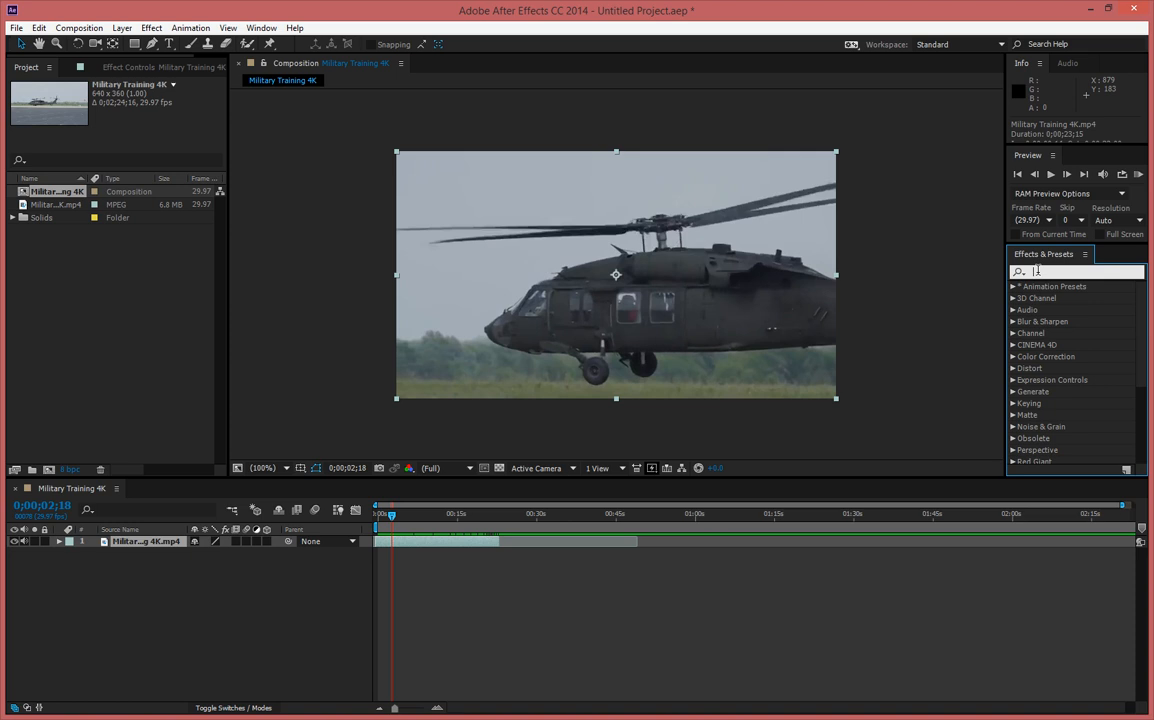
pyautogui.moveTo(587, 345)
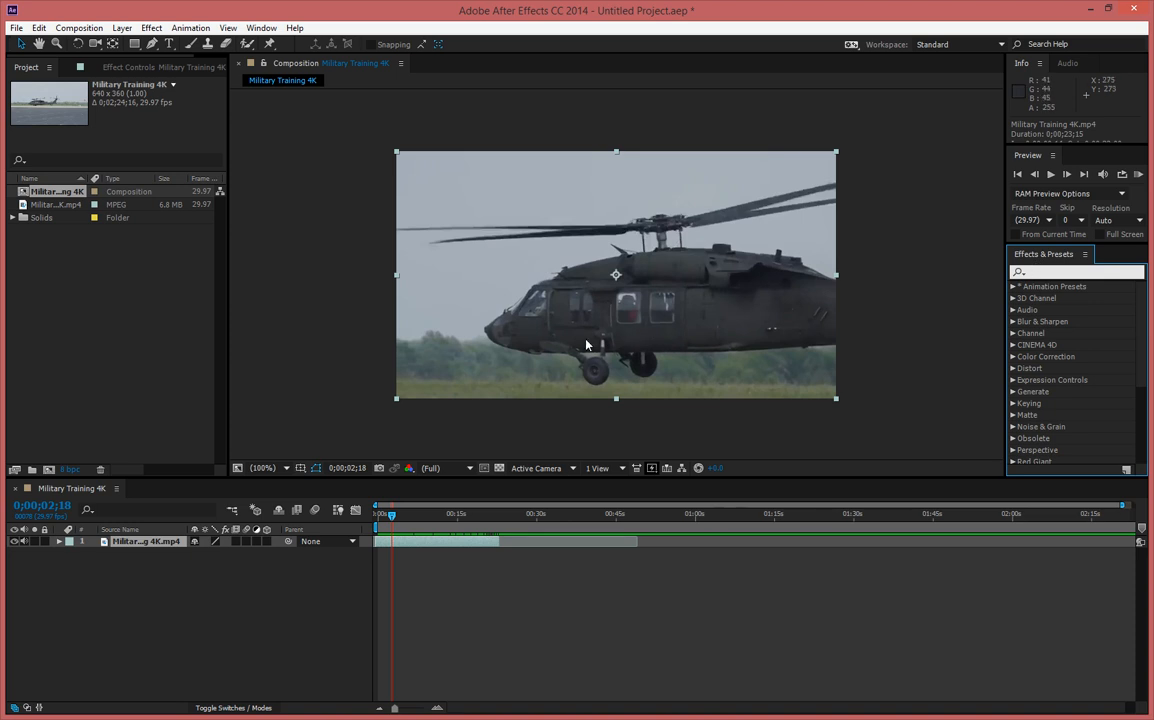
pyautogui.moveTo(1100, 289)
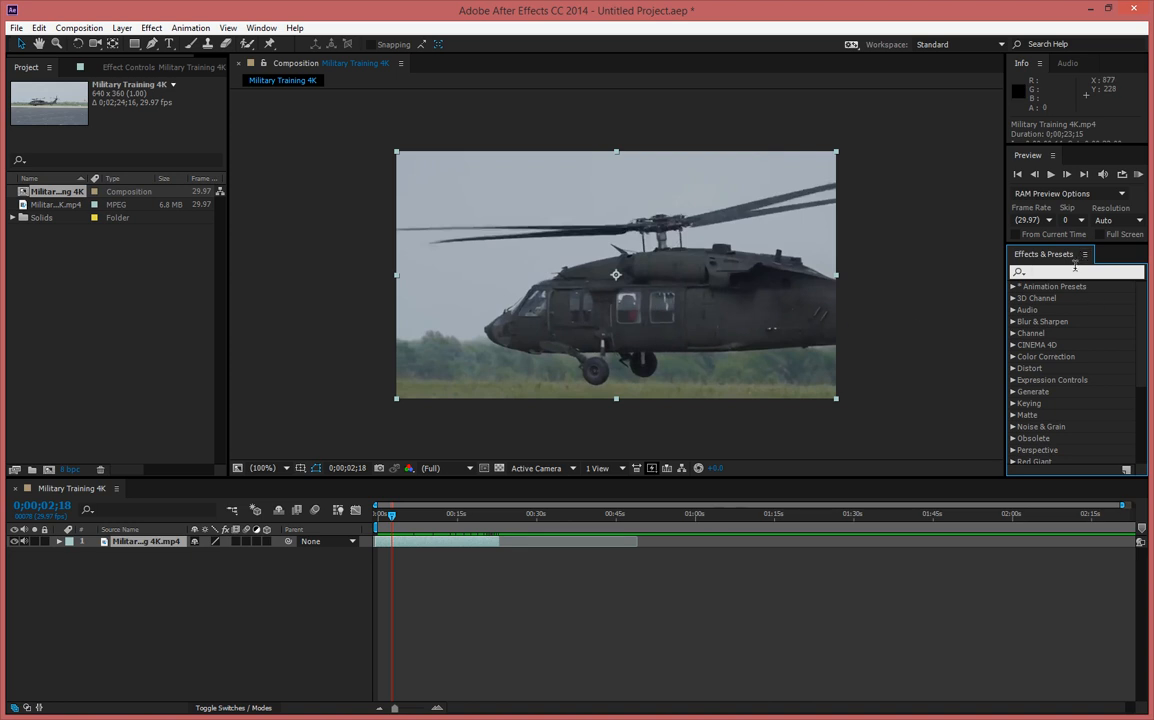
pyautogui.moveTo(948, 347)
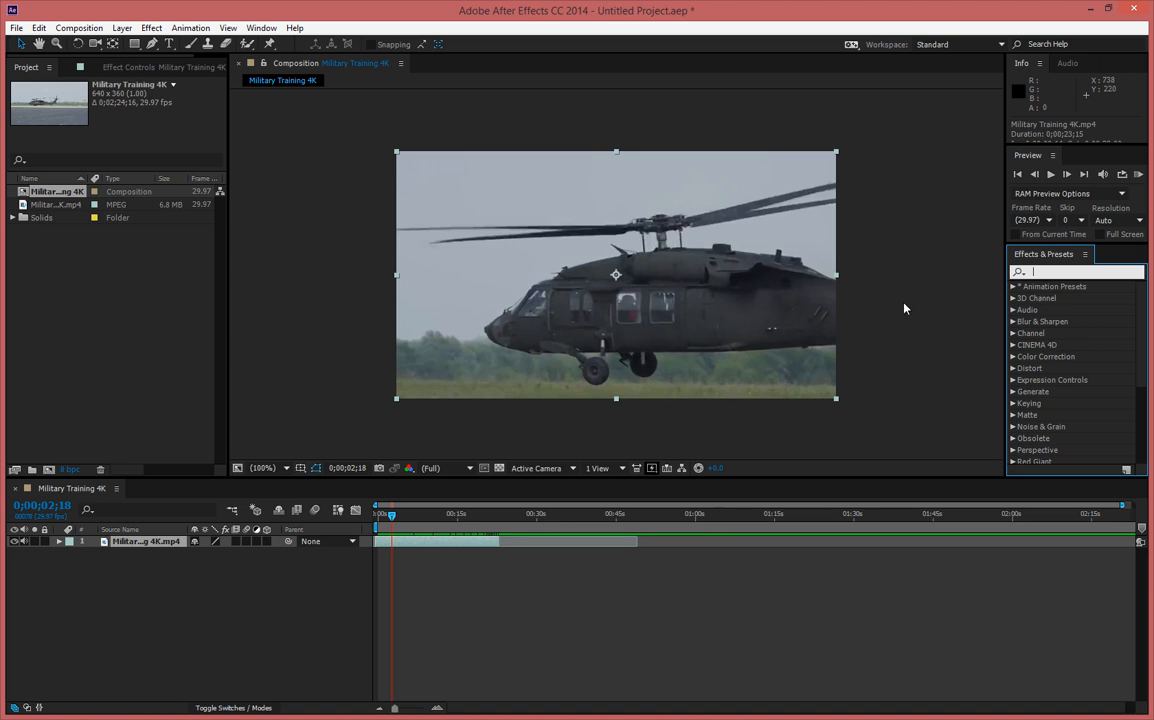
# - Apply the 2.40 Aspect Ratio letterbox preset from a 'ratio' search and edit its ratio value
pyautogui.write('ratio')
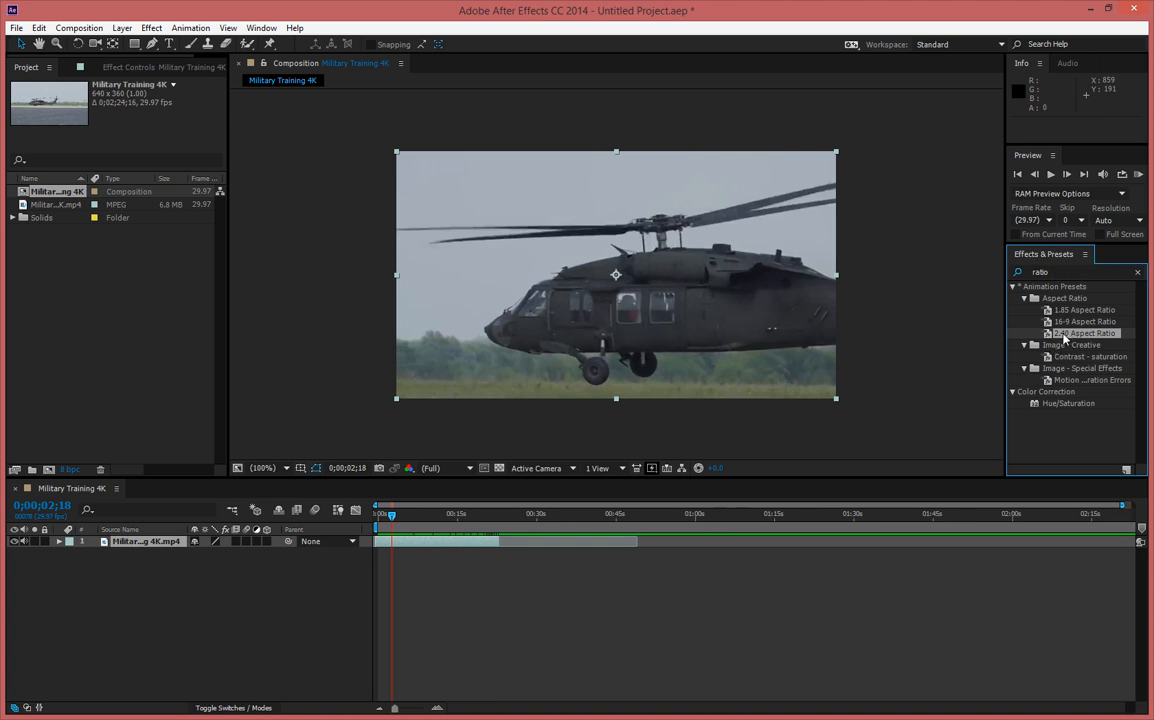
pyautogui.doubleClick(1084, 333)
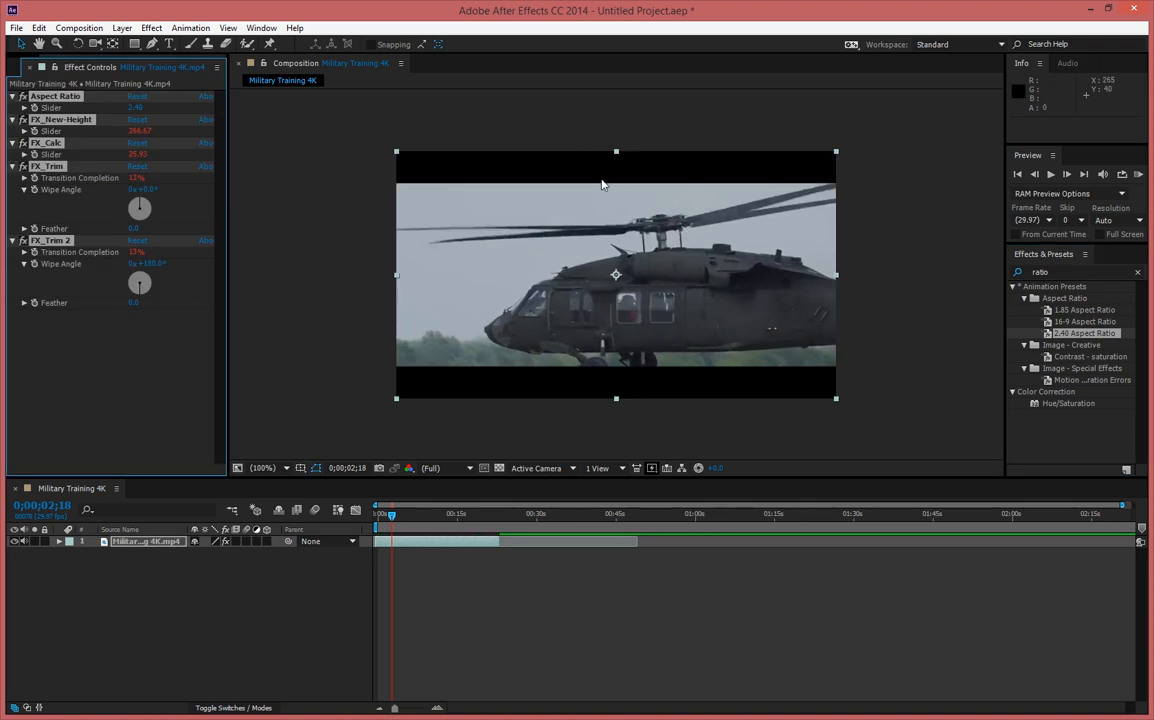
pyautogui.moveTo(235, 232)
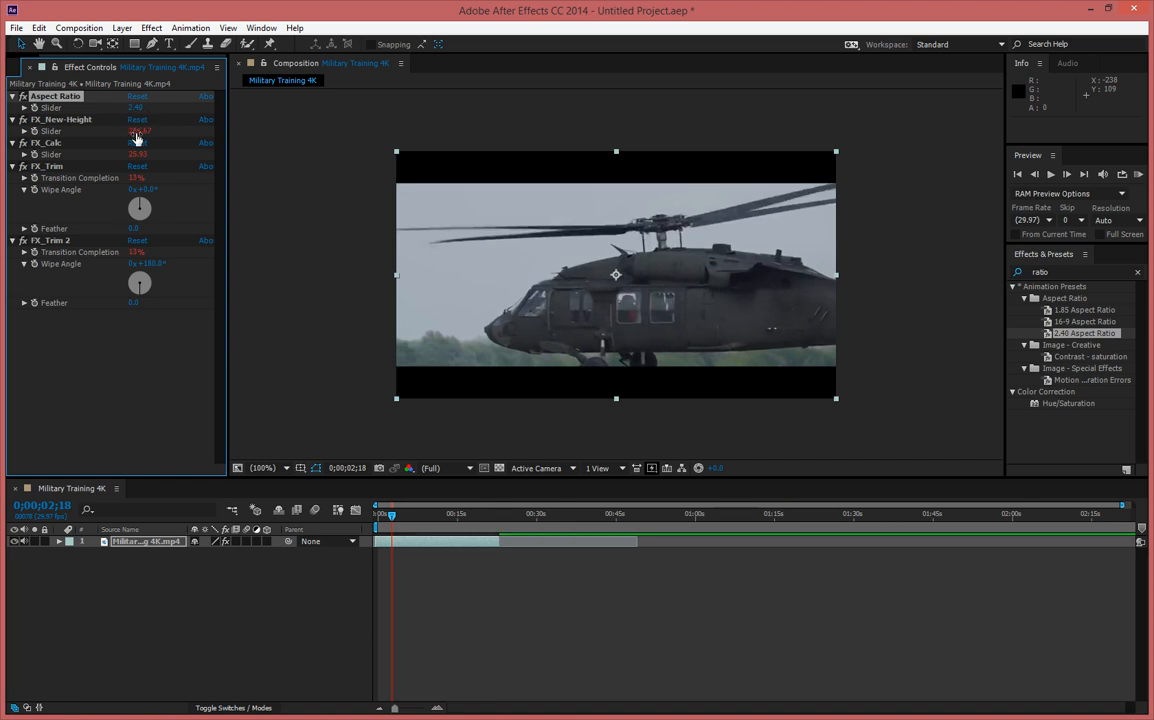
pyautogui.click(138, 107)
pyautogui.write('2')
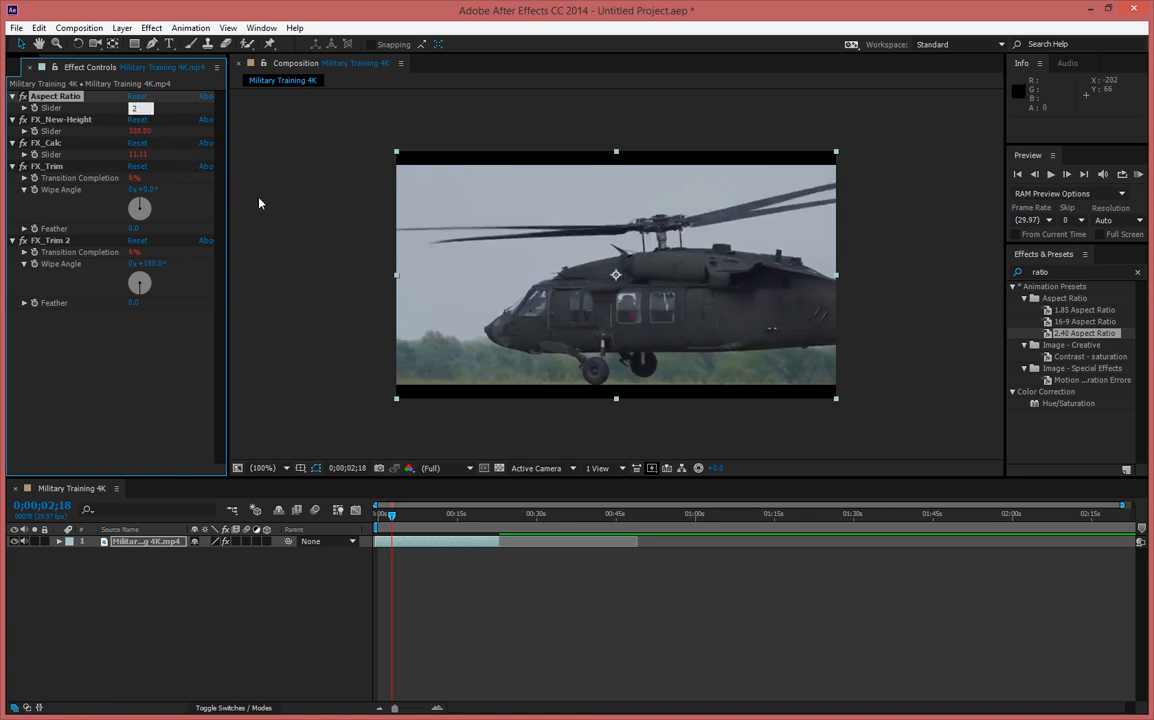
pyautogui.doubleClick(141, 131)
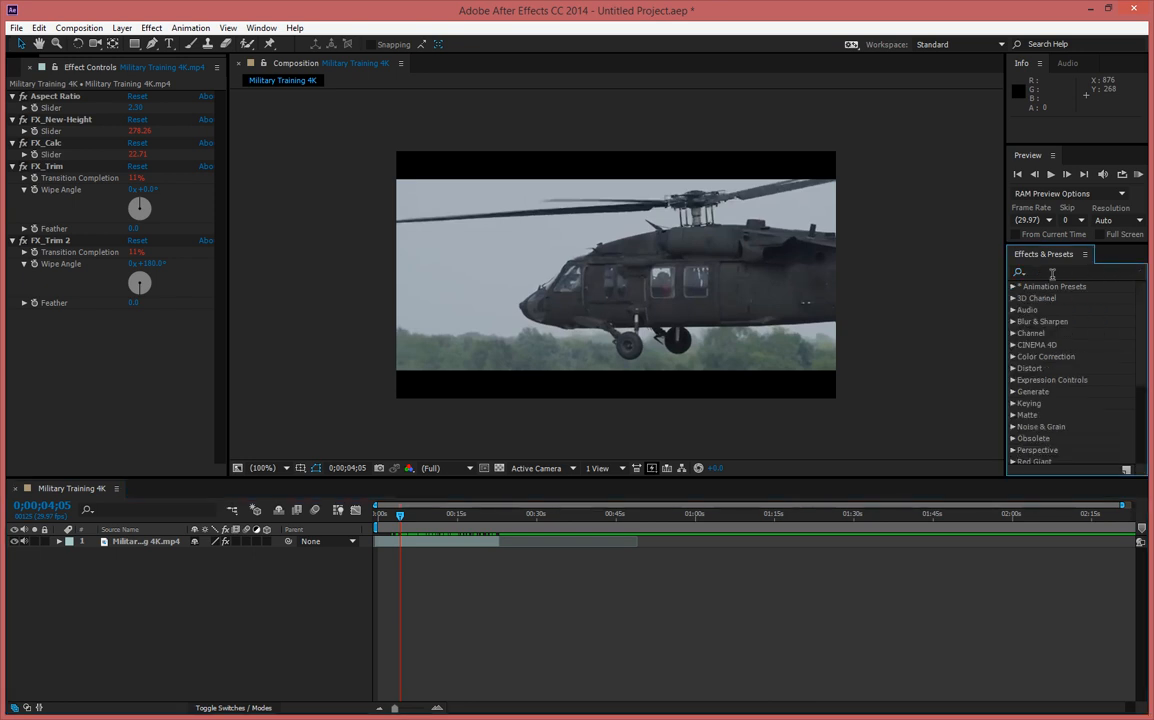
# - Search Effects & Presets for 'ex' to list the Exposure effect
pyautogui.click(1075, 272)
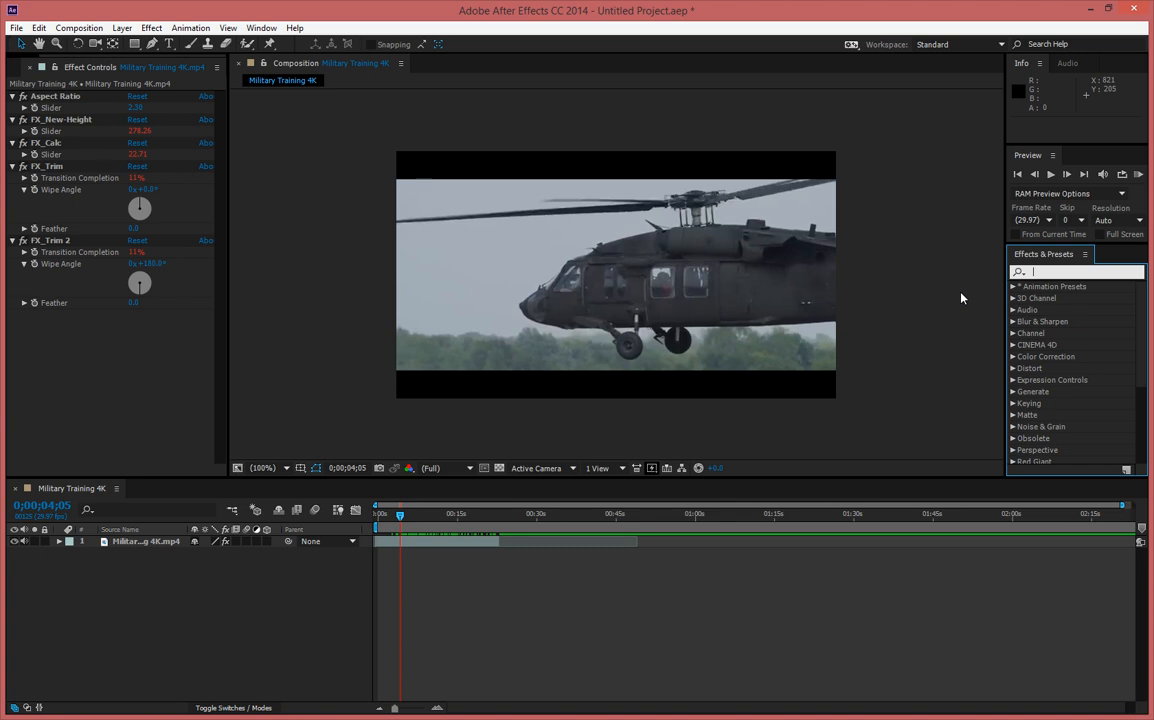
pyautogui.write('expo')
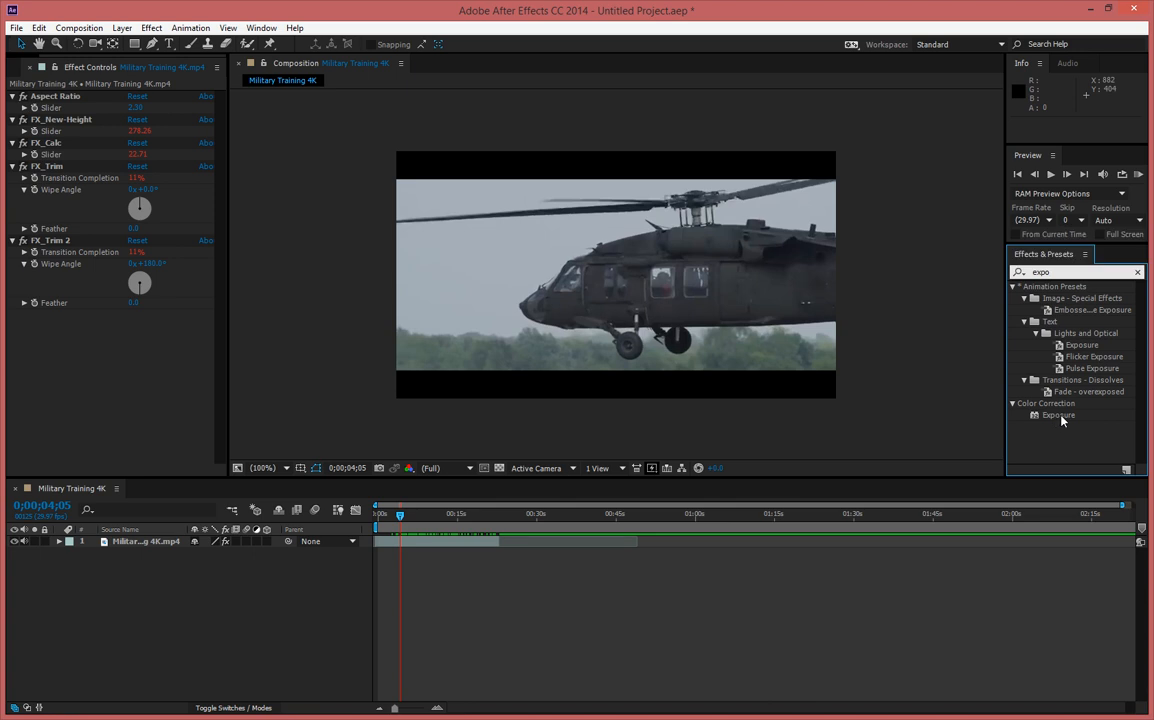
# - Apply Exposure, collapse the letterbox effects, and darken to exposure -4.50, gamma 1.45
pyautogui.click(1058, 415)
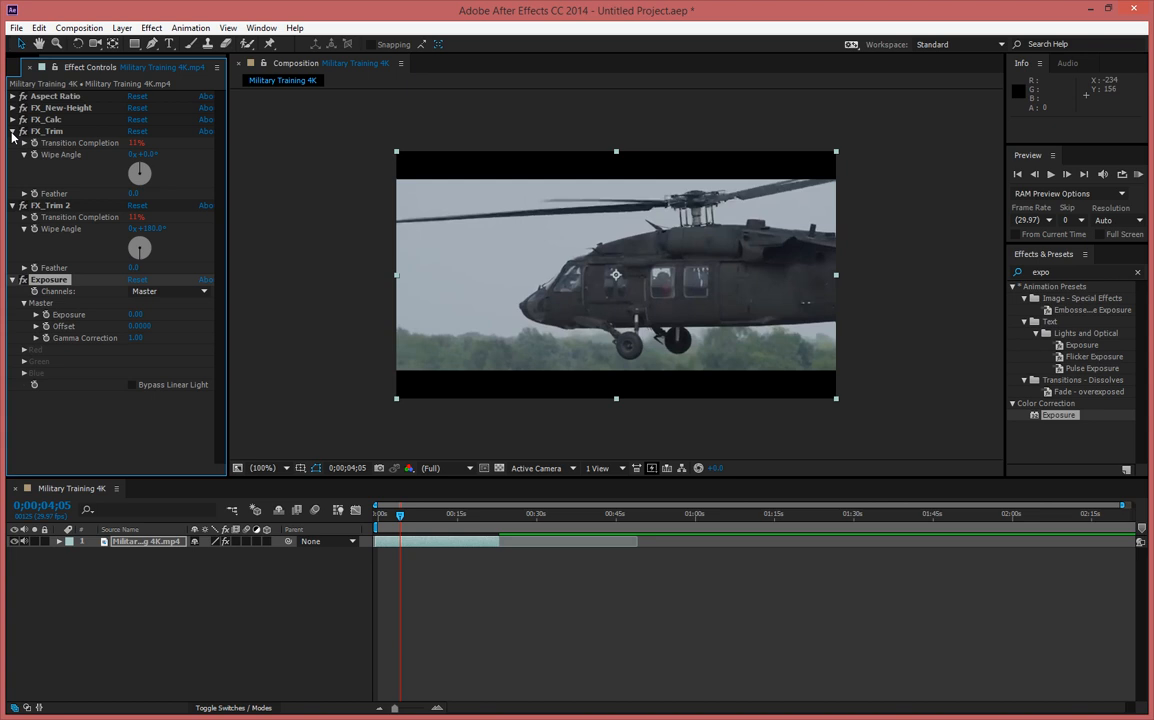
pyautogui.click(11, 131)
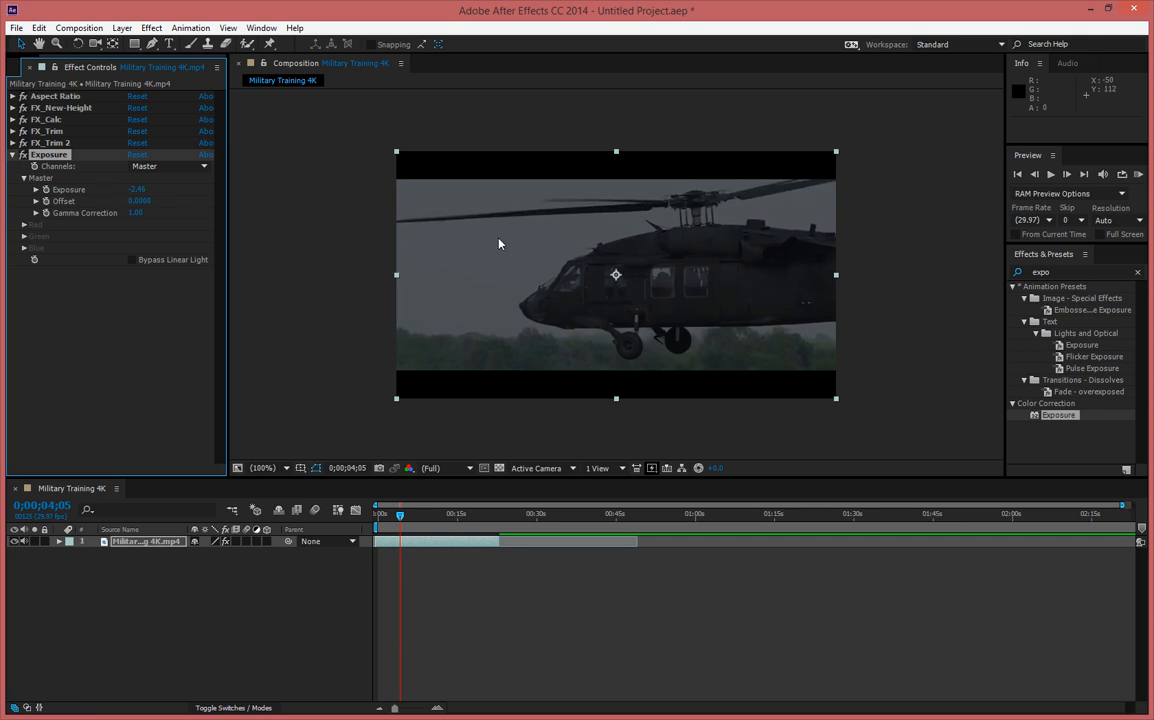
pyautogui.moveTo(617, 246)
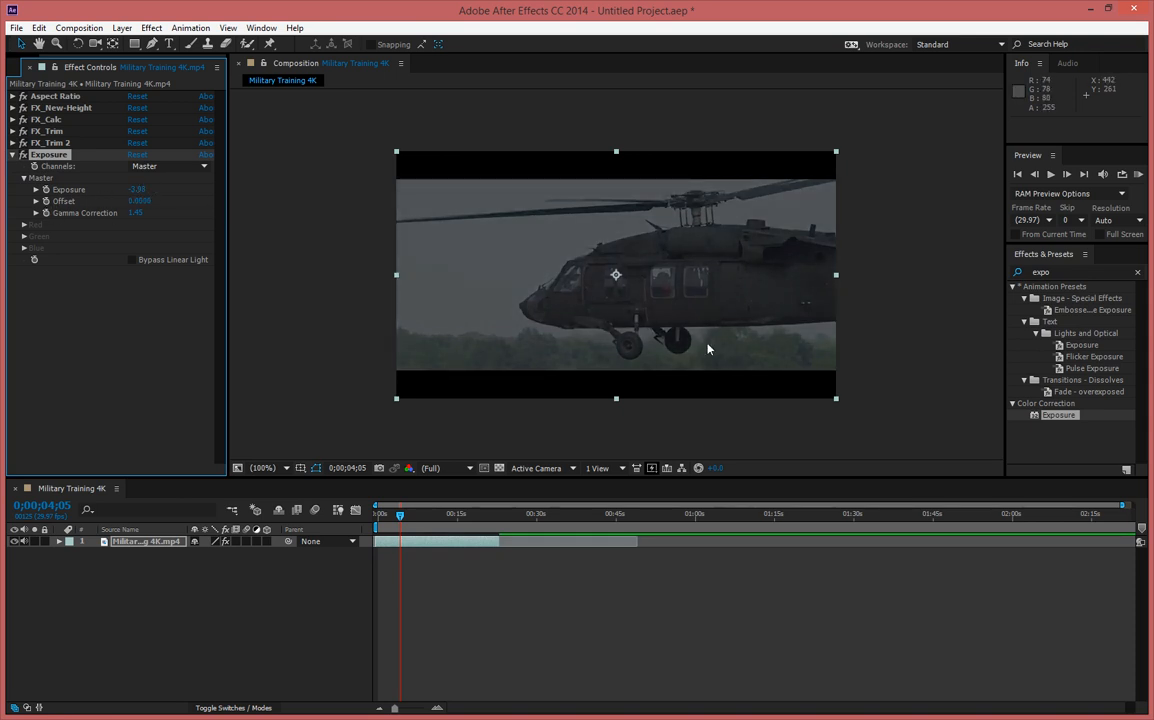
pyautogui.moveTo(137, 189); pyautogui.dragTo(160, 189)
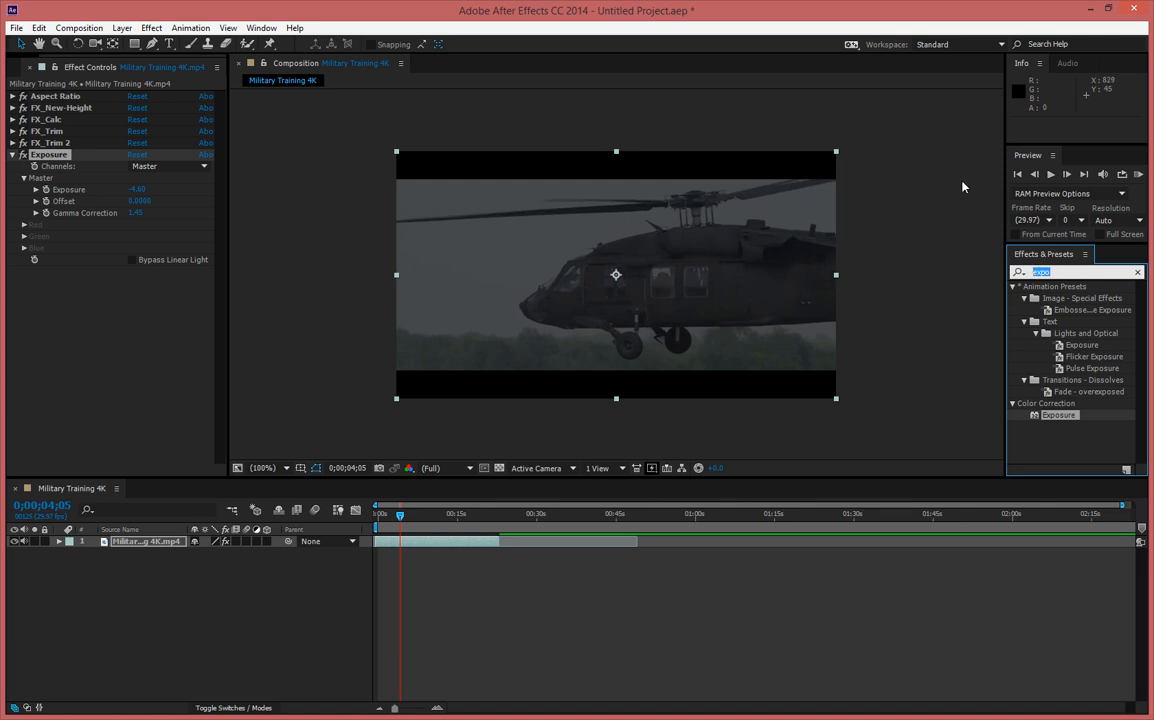
# - Add Hue/Saturation and set the Greens channel to saturation -85 and lightness -56
pyautogui.write('sat')
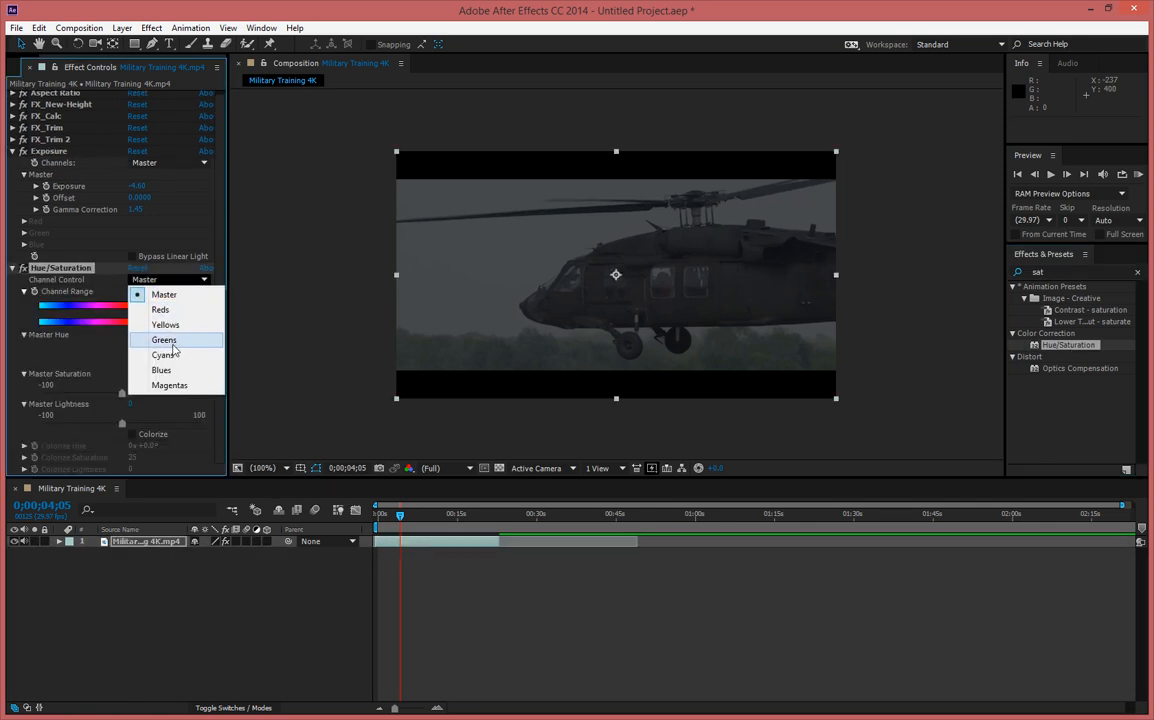
pyautogui.click(163, 339)
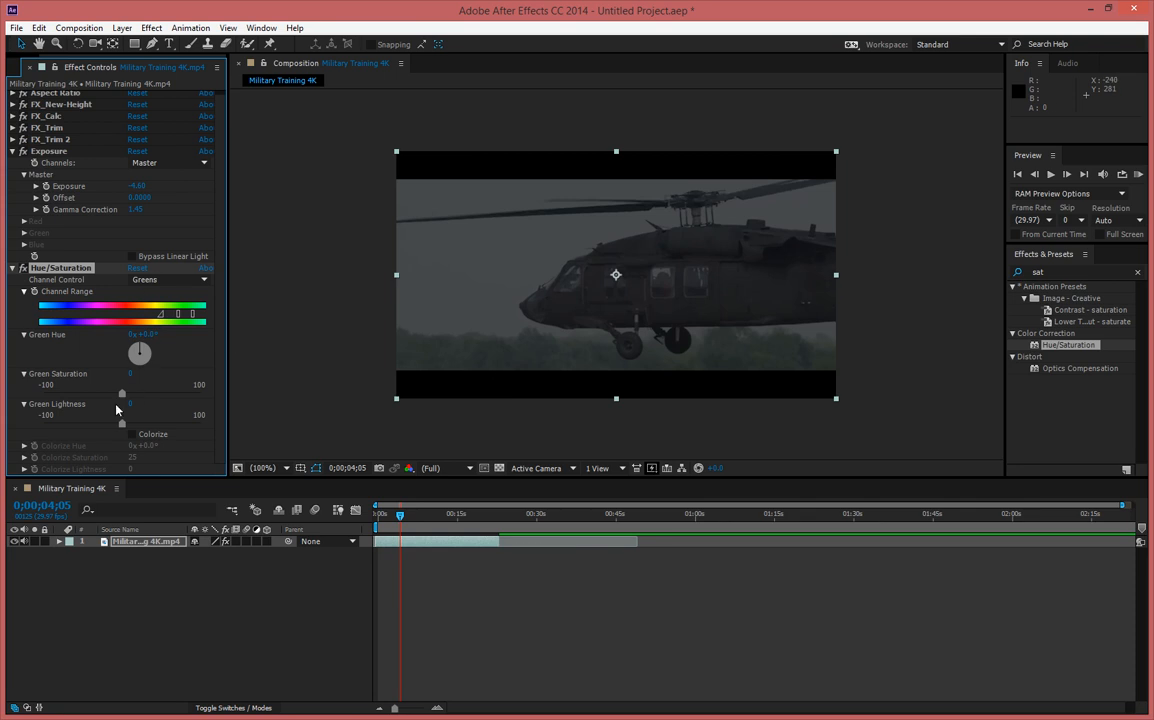
pyautogui.moveTo(122, 393); pyautogui.dragTo(45, 393)
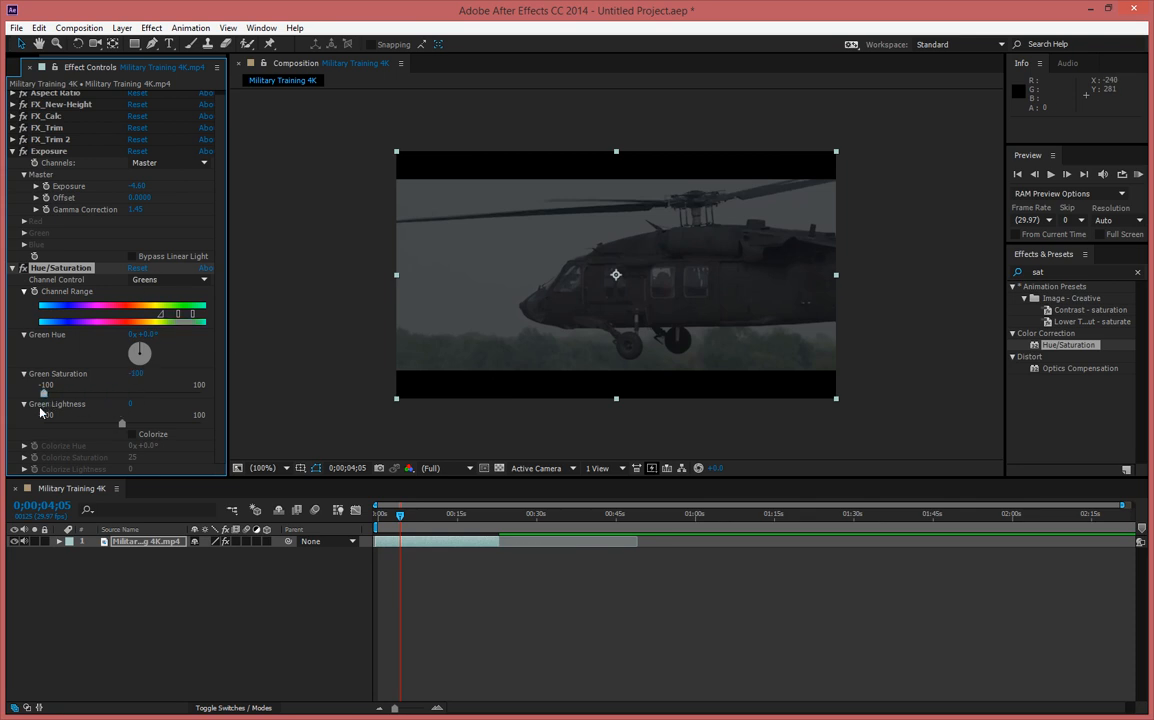
pyautogui.moveTo(45, 393); pyautogui.dragTo(55, 393)
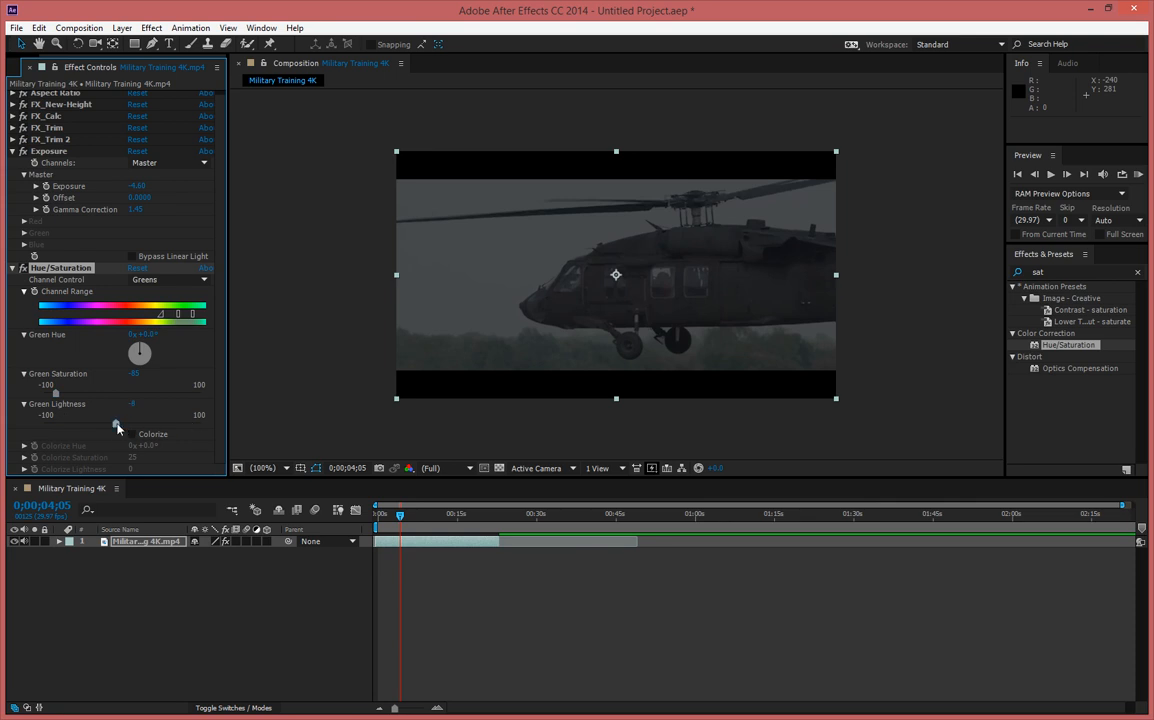
pyautogui.moveTo(117, 423); pyautogui.dragTo(73, 423)
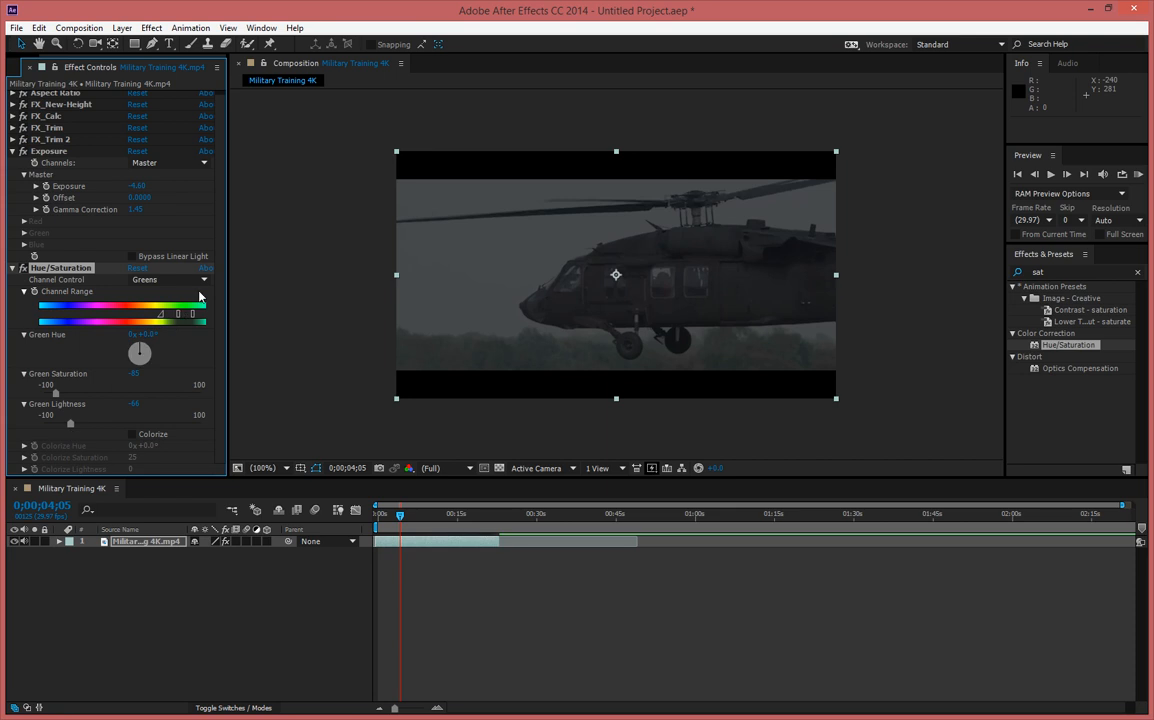
# - Set the Hue/Saturation Blues channel to saturation 50 and lightness -56
pyautogui.click(170, 279)
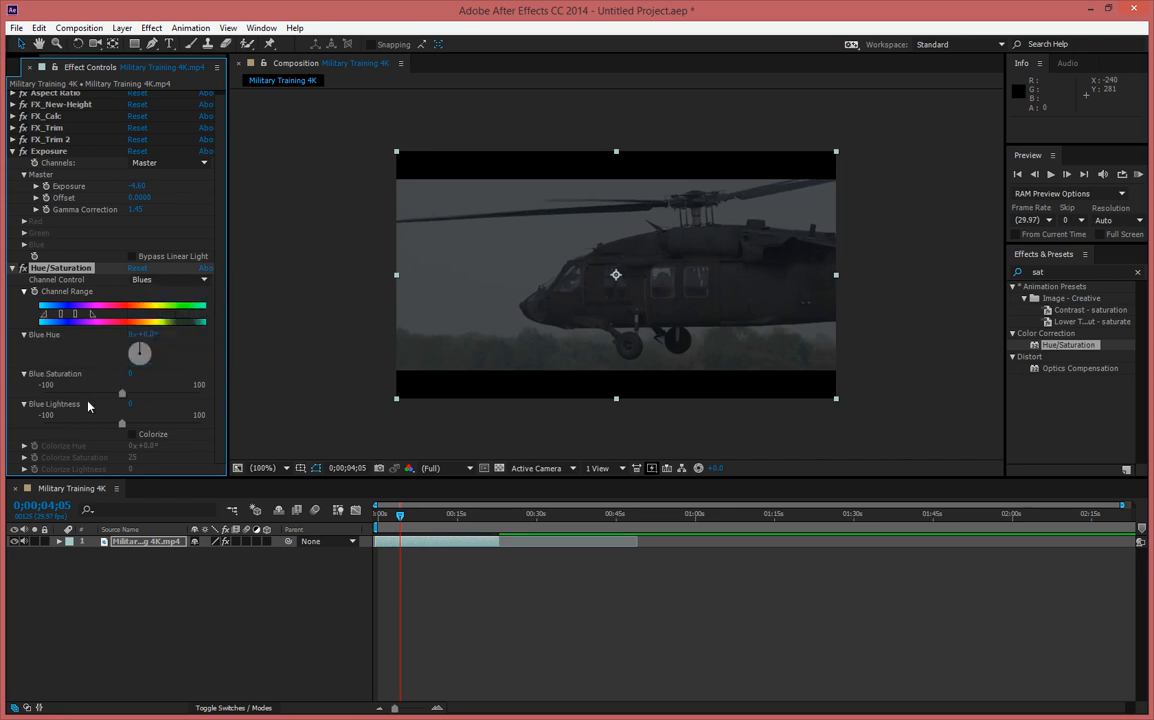
pyautogui.moveTo(122, 394); pyautogui.dragTo(88, 394)
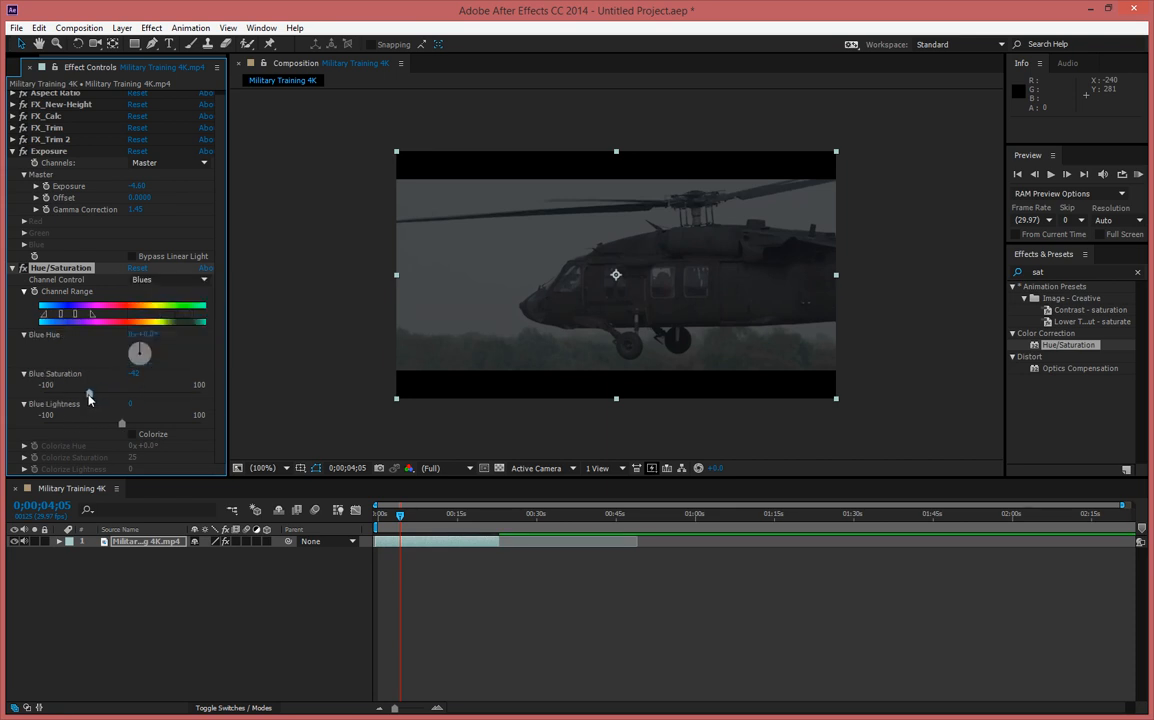
pyautogui.moveTo(88, 393); pyautogui.dragTo(75, 393)
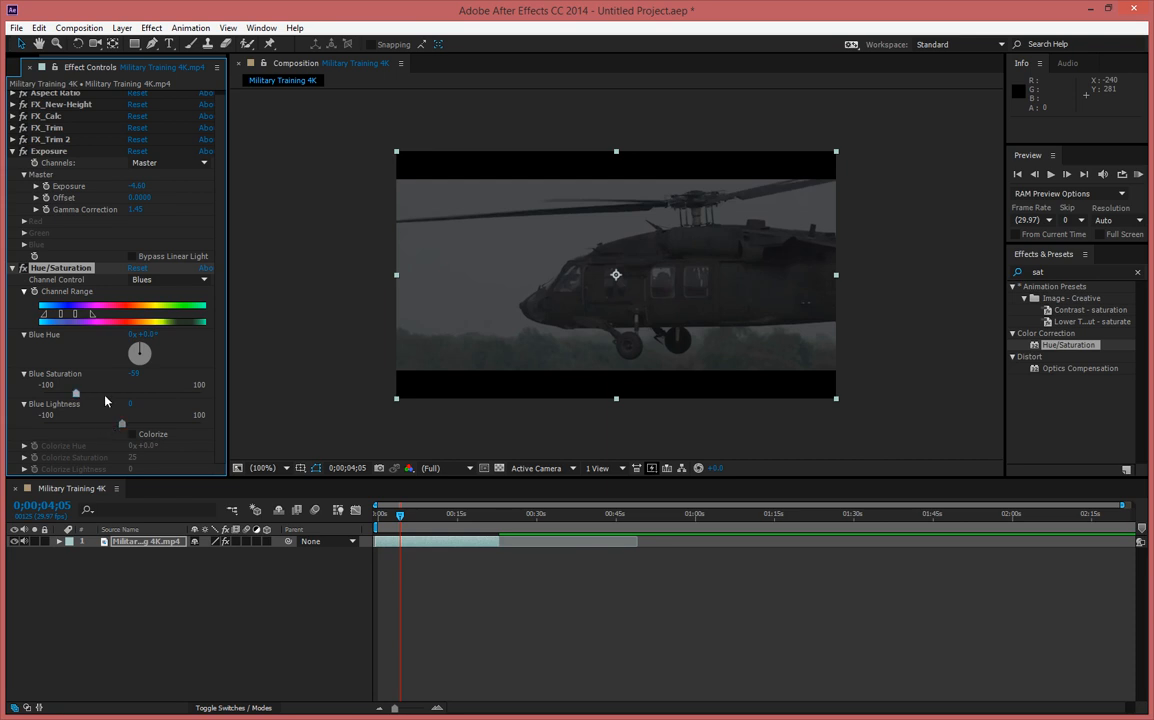
pyautogui.moveTo(75, 393); pyautogui.dragTo(161, 393)
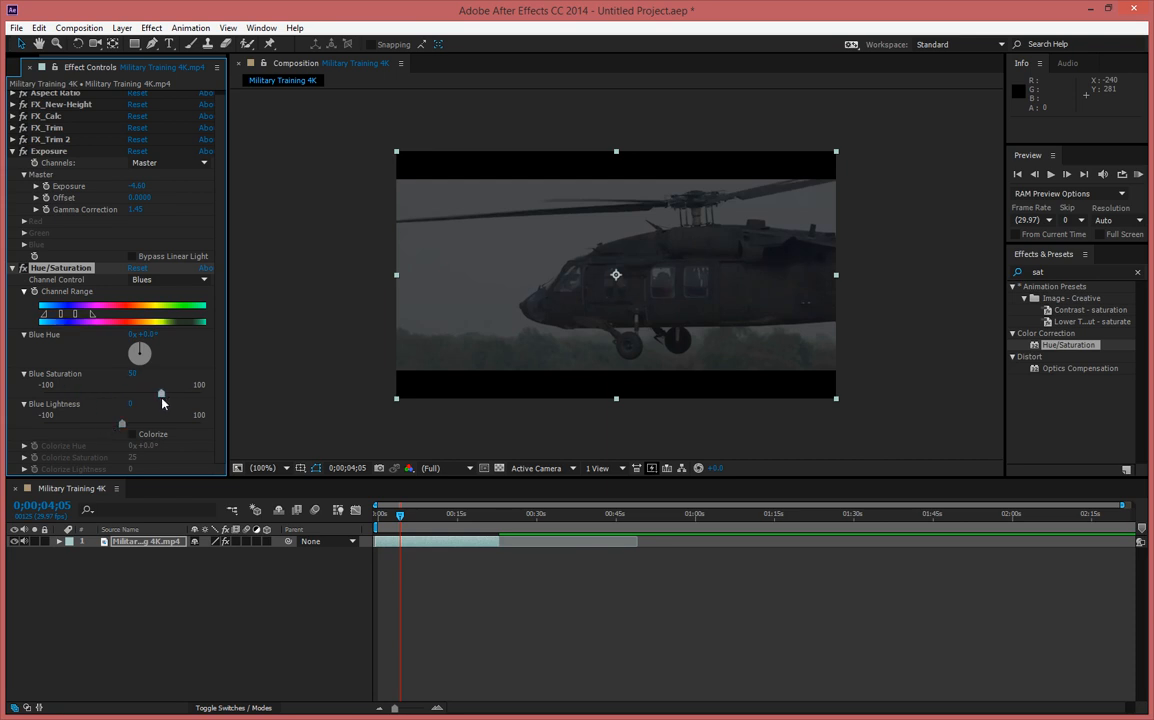
pyautogui.moveTo(160, 393); pyautogui.dragTo(88, 421)
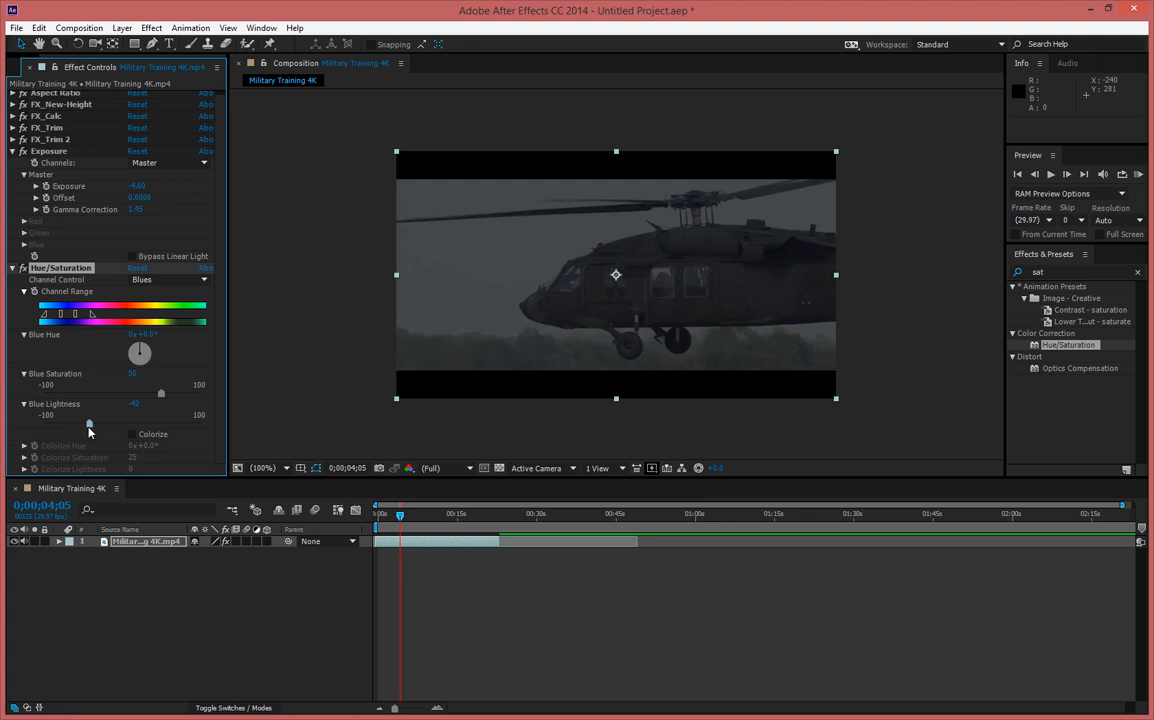
pyautogui.moveTo(88, 423); pyautogui.dragTo(78, 423)
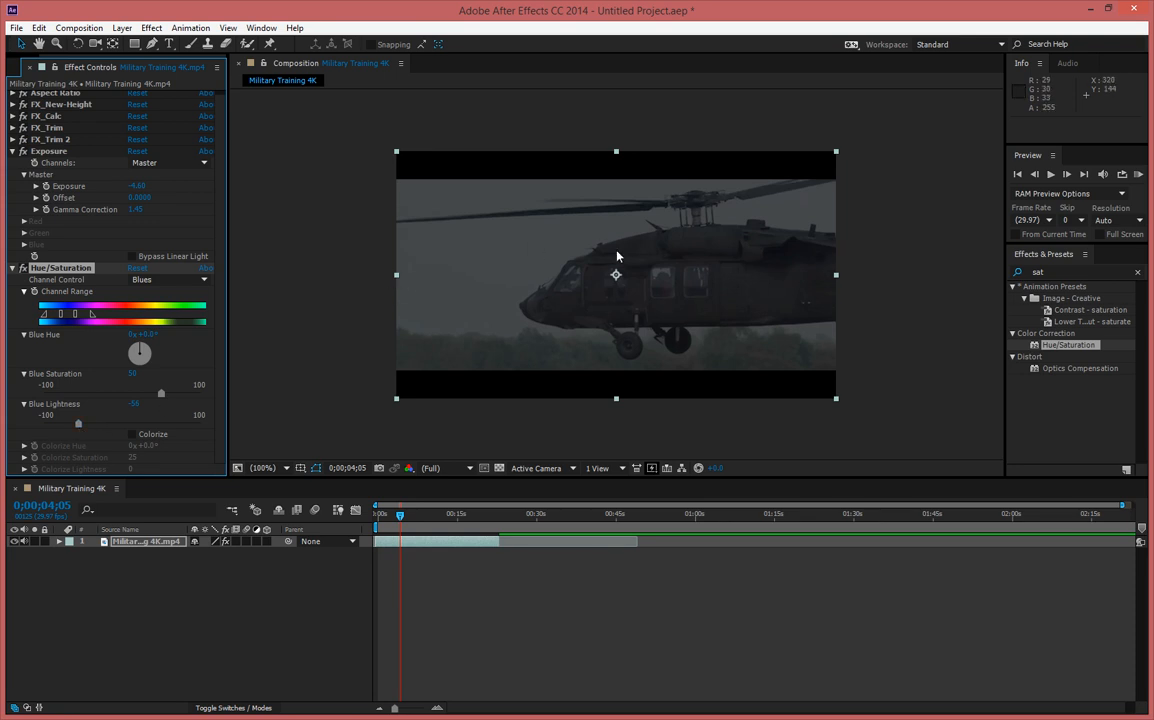
pyautogui.moveTo(584, 358)
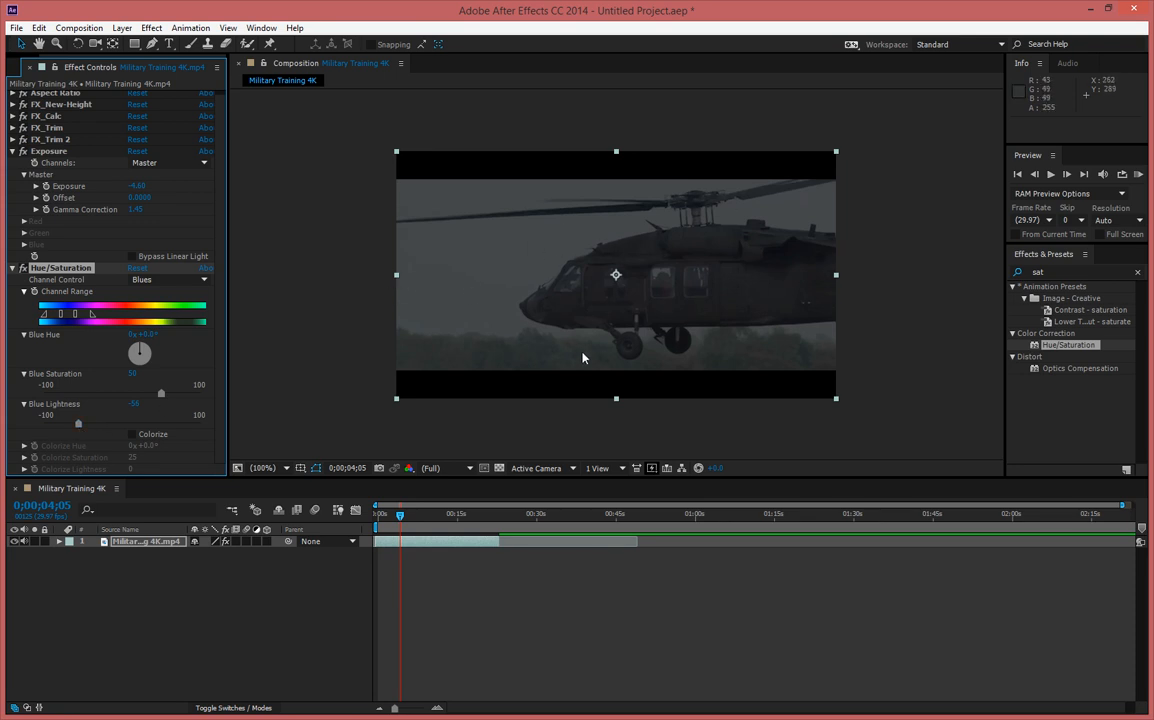
pyautogui.moveTo(700, 284)
pyautogui.write('tint')
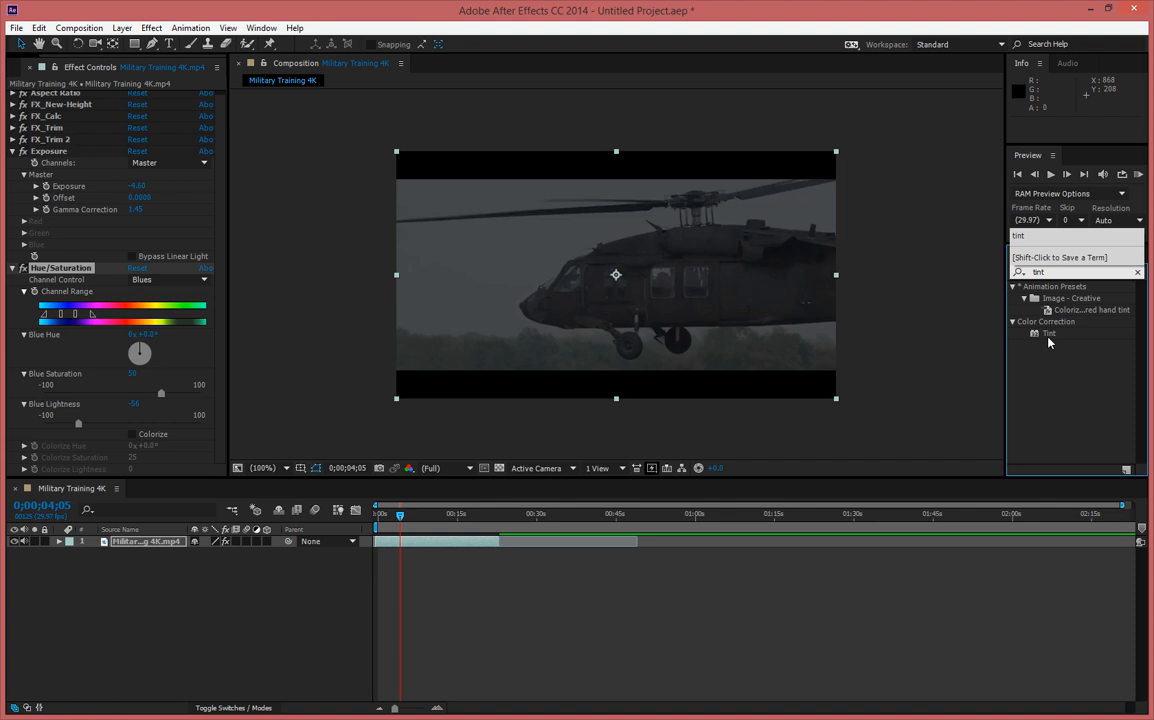
# - Apply Tint with Map White To set to blue #4B83C6
pyautogui.doubleClick(1049, 333)
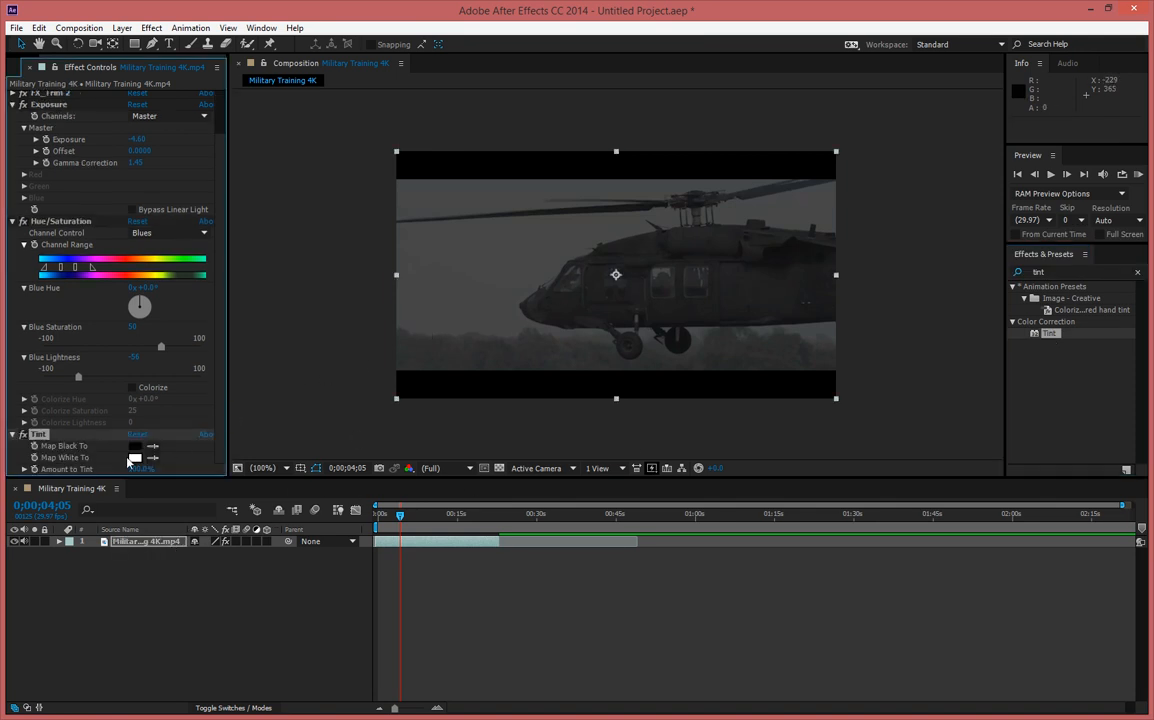
pyautogui.click(135, 457)
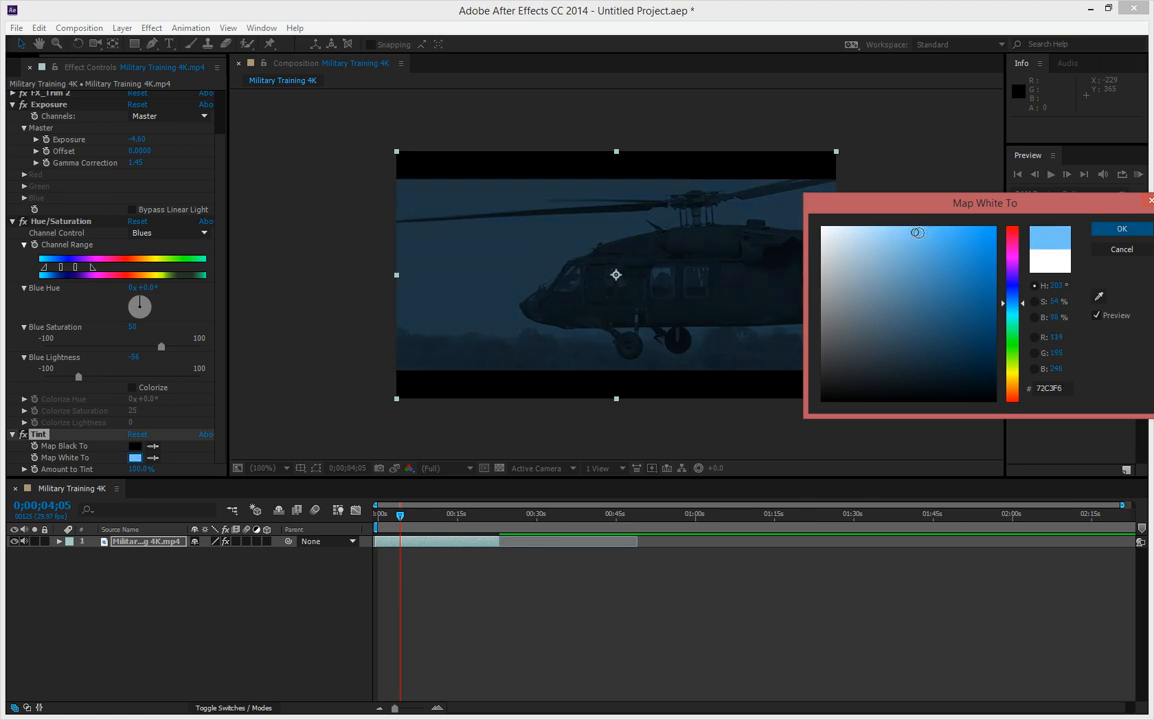
pyautogui.click(944, 296)
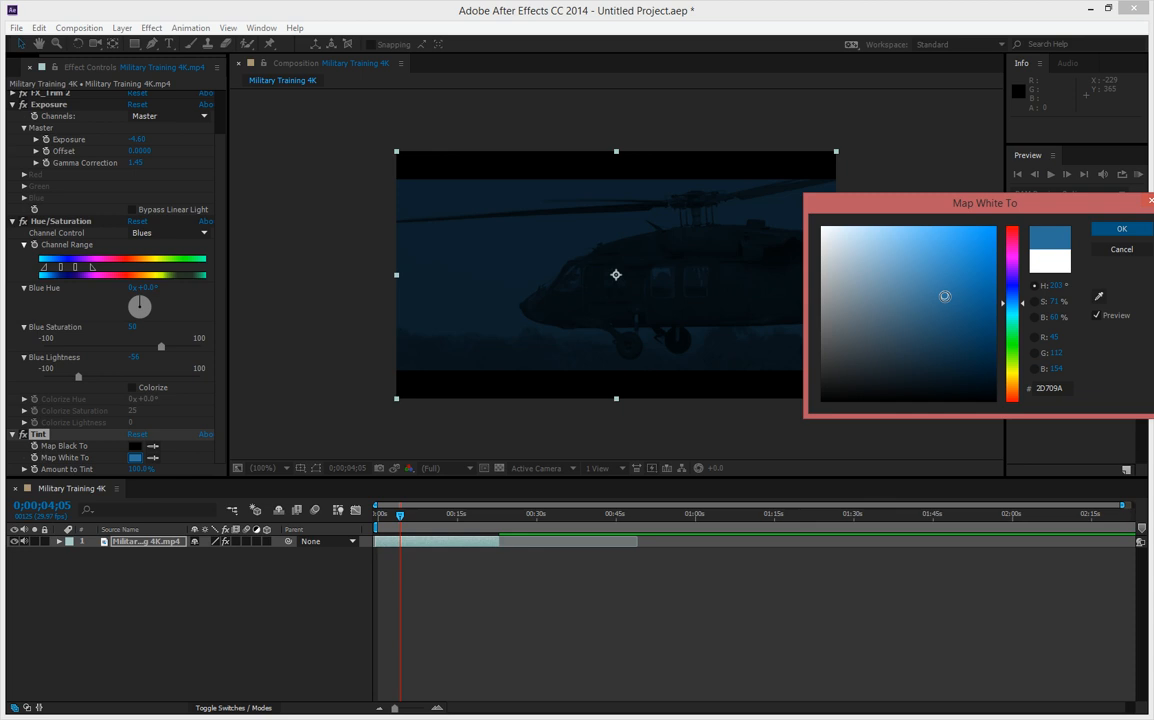
pyautogui.moveTo(943, 296); pyautogui.dragTo(926, 289)
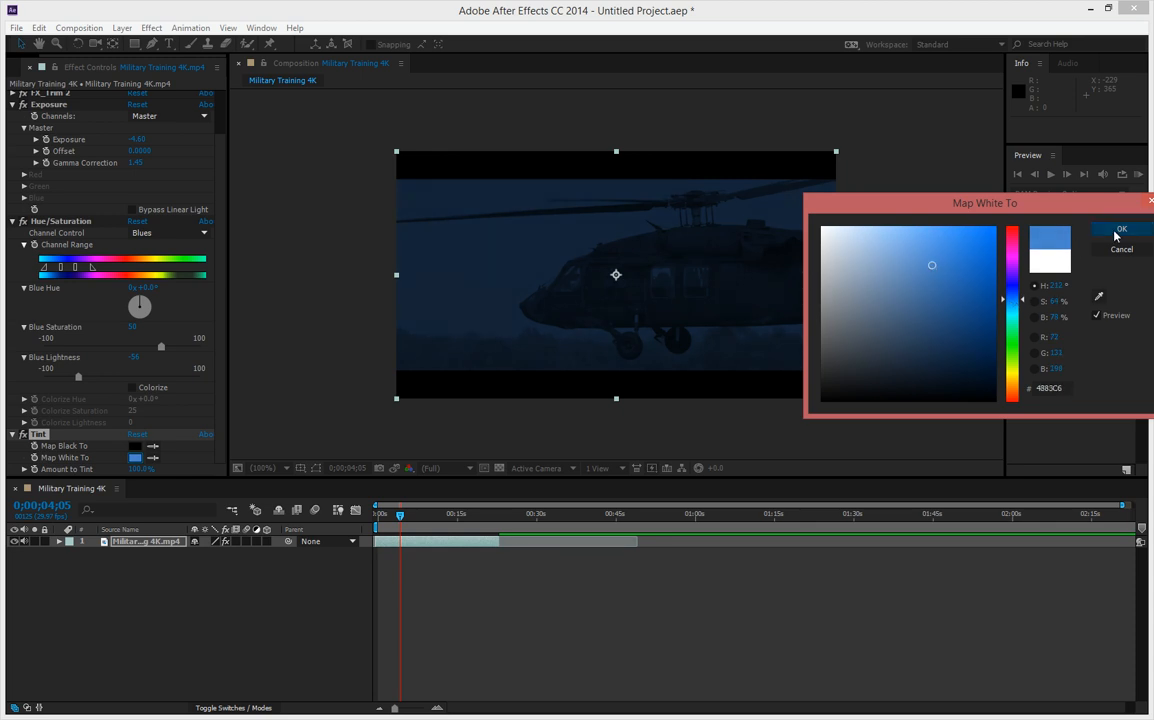
pyautogui.click(1120, 229)
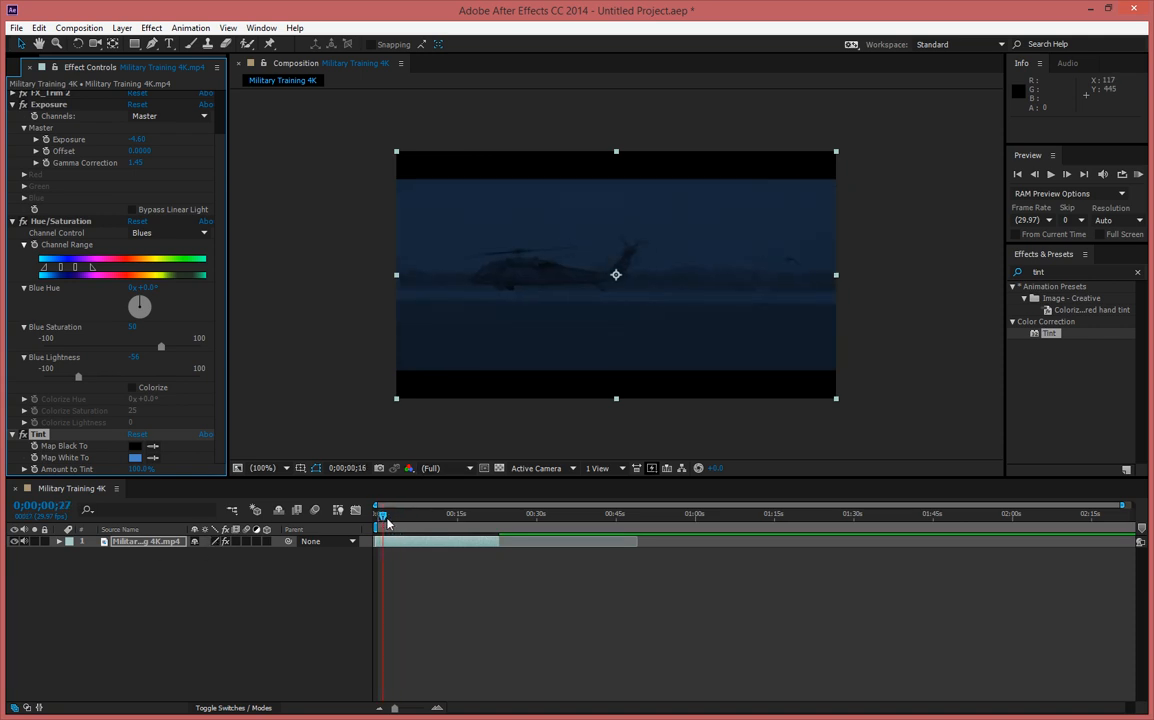
# - Scrub through the clip to preview the blue night-time grade
pyautogui.moveTo(382, 514); pyautogui.dragTo(430, 514)
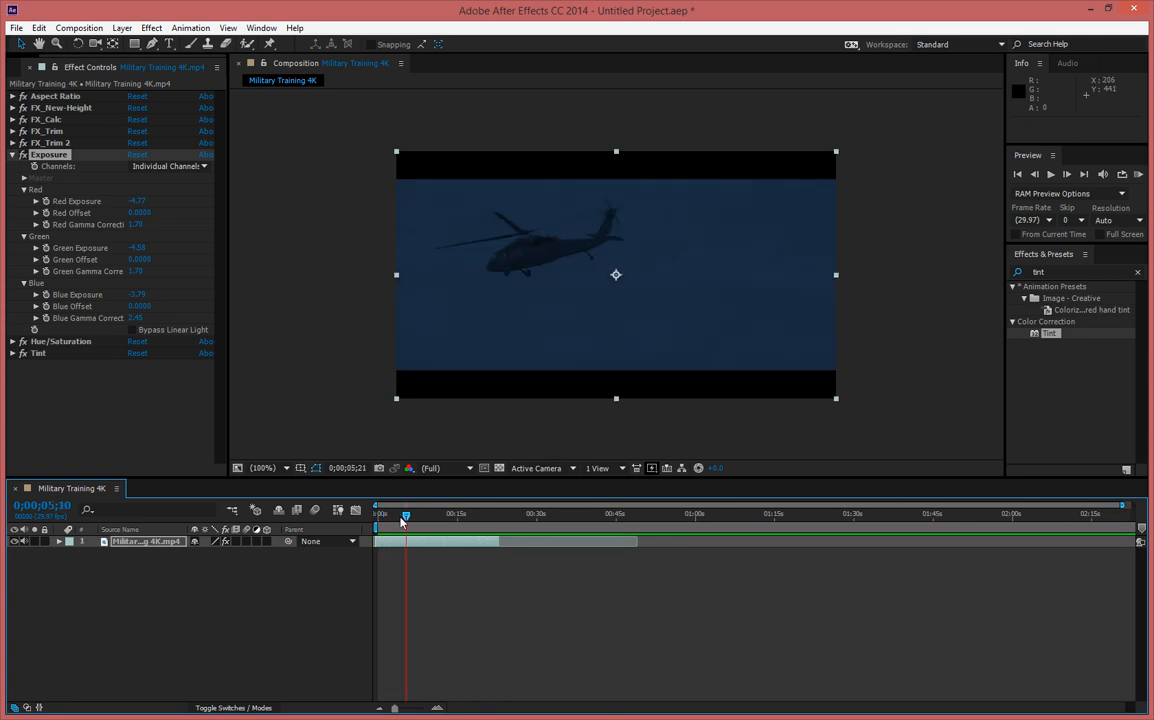
pyautogui.moveTo(405, 514); pyautogui.dragTo(396, 514)
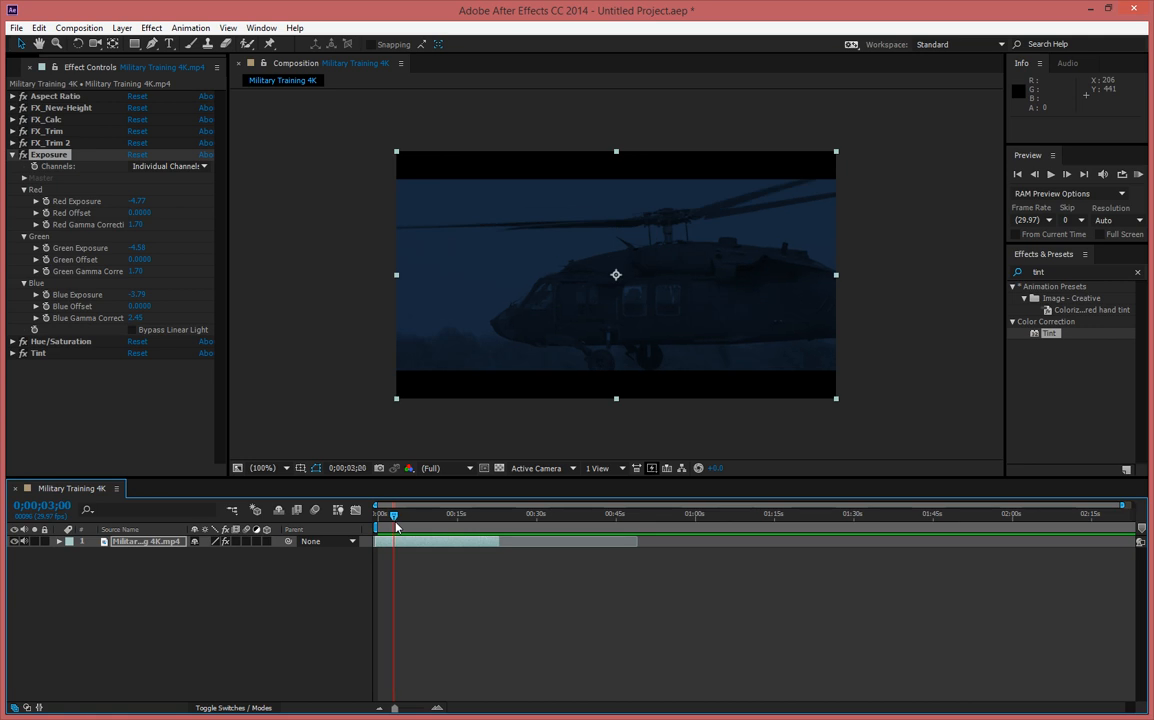
pyautogui.moveTo(394, 513); pyautogui.dragTo(395, 513)
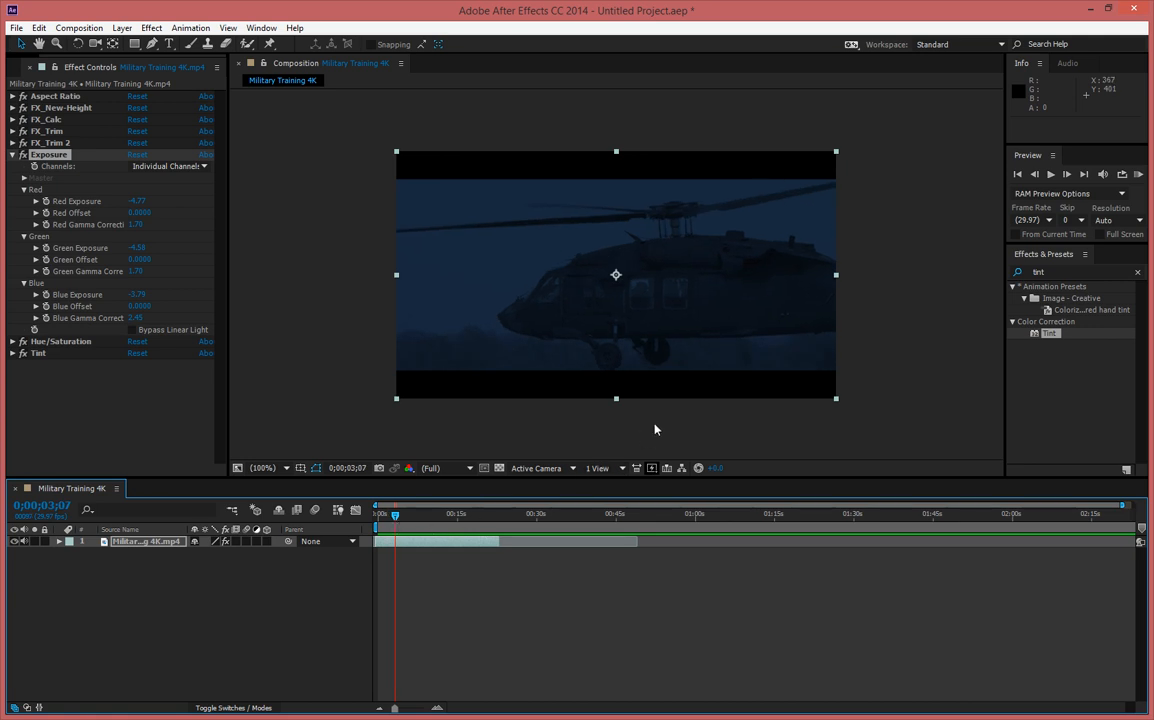
pyautogui.moveTo(665, 430)
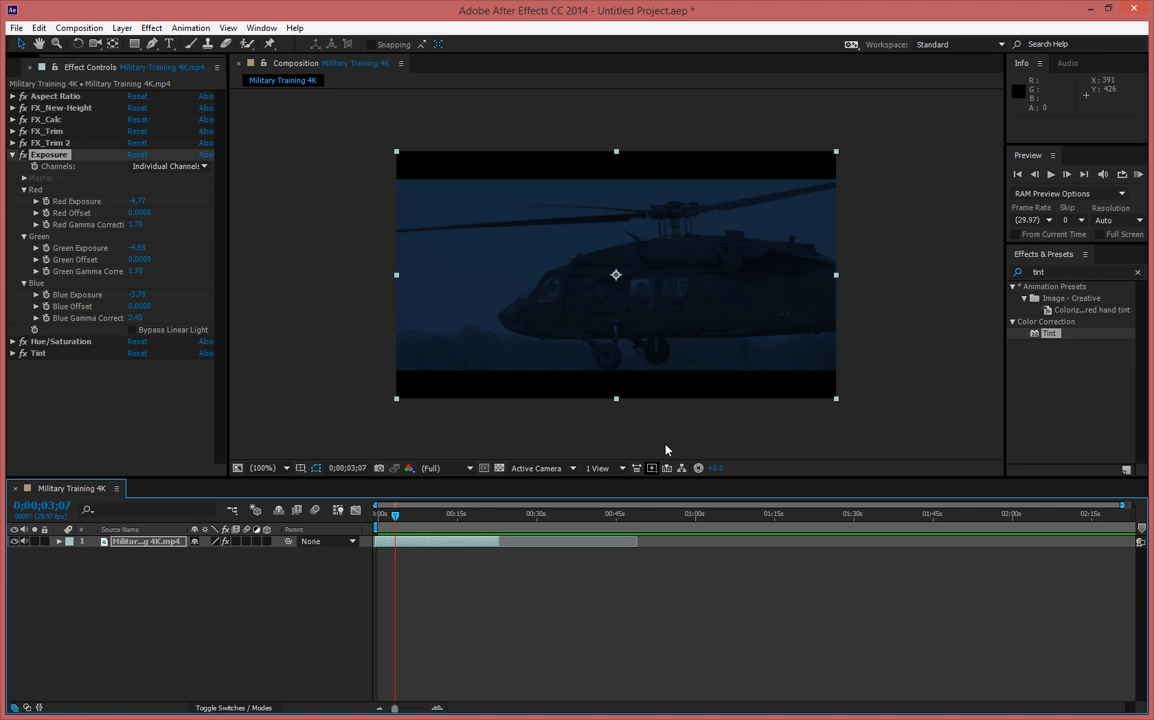
pyautogui.moveTo(620, 443)
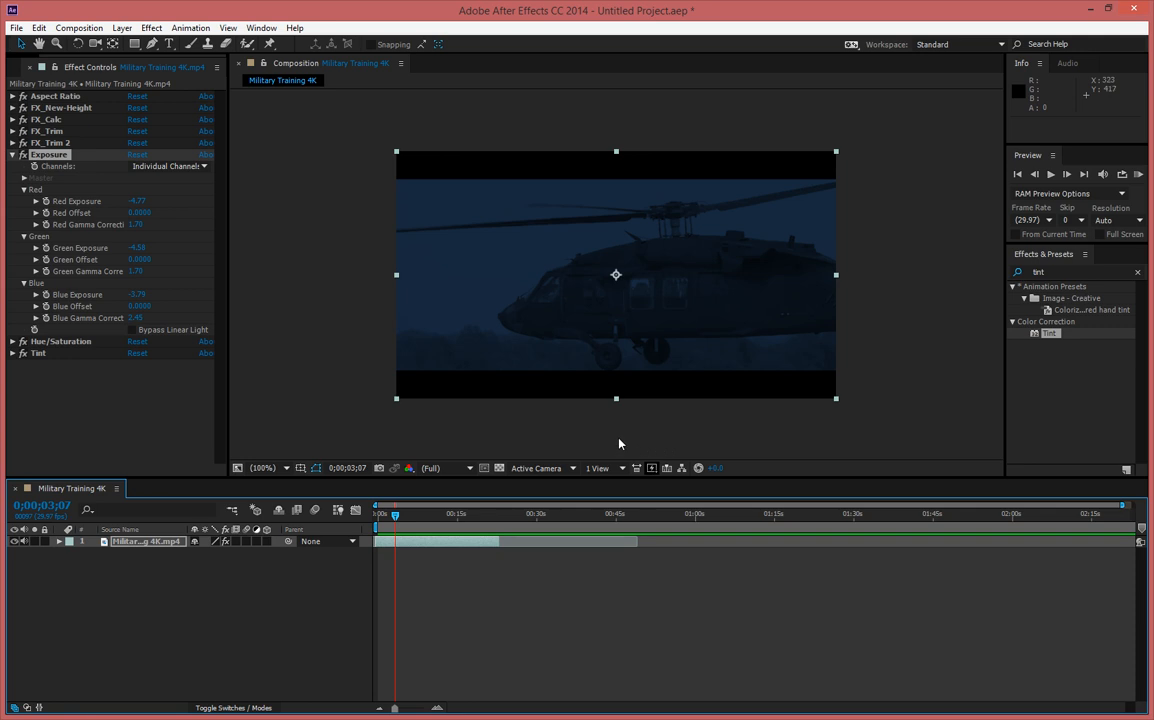